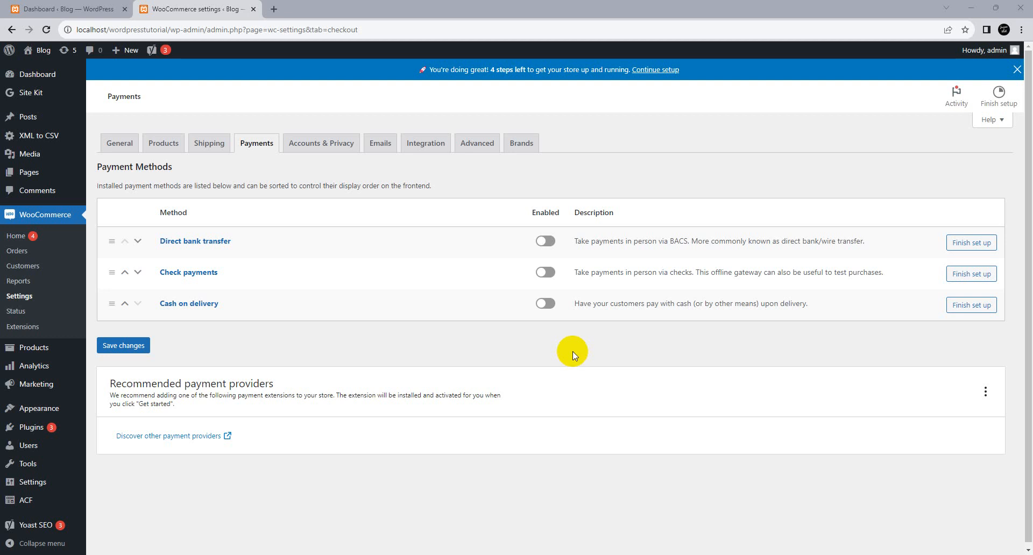
mouse_move(590, 258)
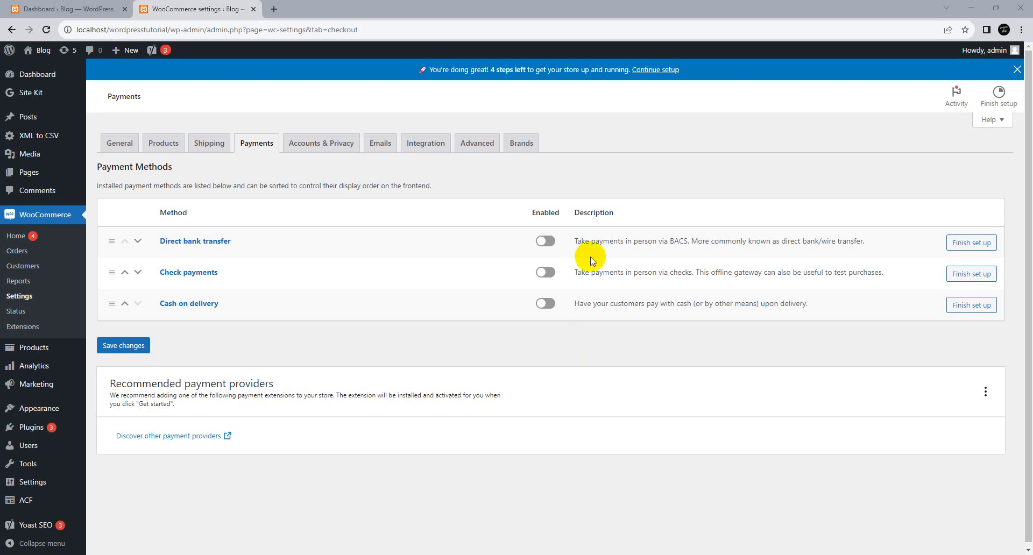
mouse_move(583, 271)
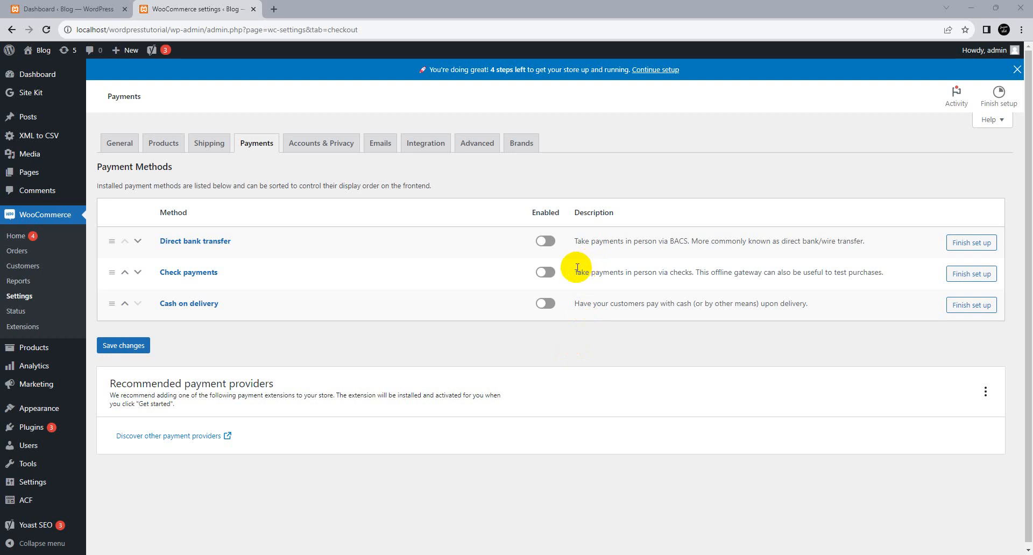
mouse_move(168, 347)
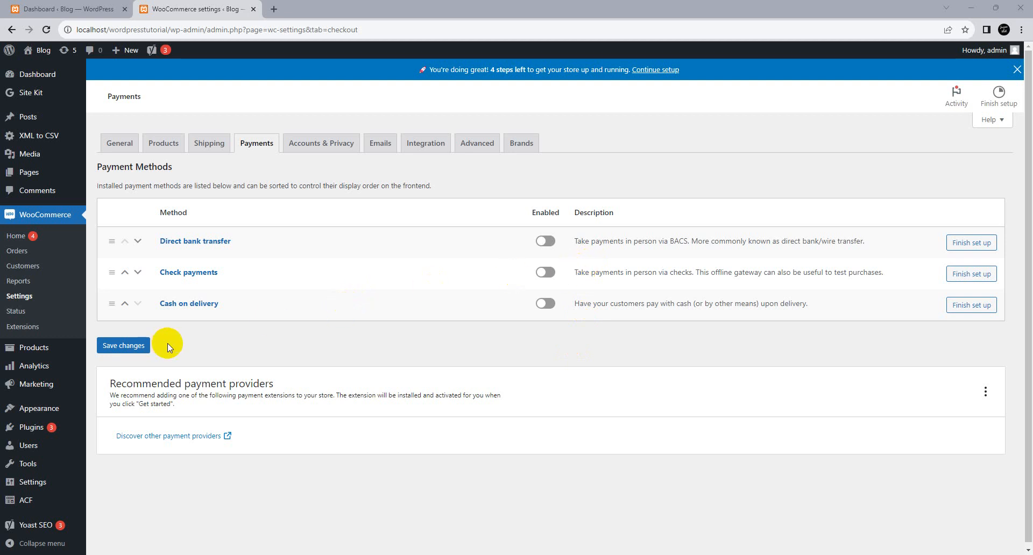
mouse_move(200, 365)
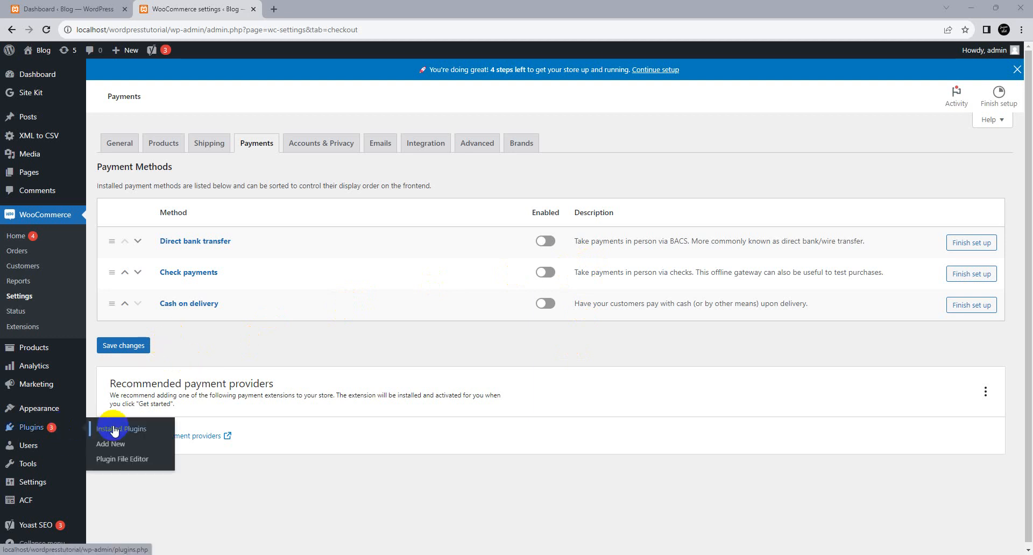
- Check Installed Plugins to confirm WooCommerce 8.0.2 is active, then go to Add New
left_click(122, 432)
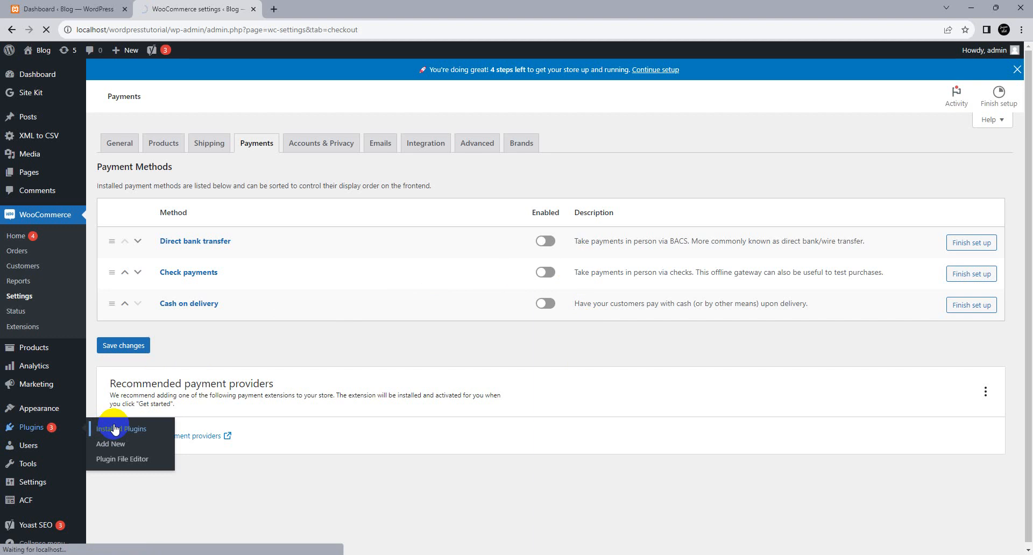
left_click(121, 429)
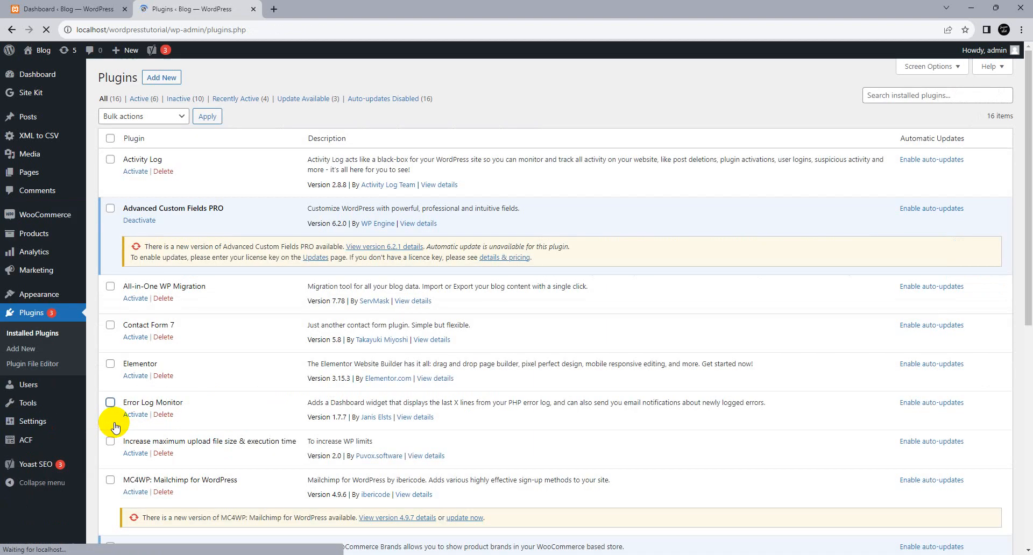
scroll("down", 3)
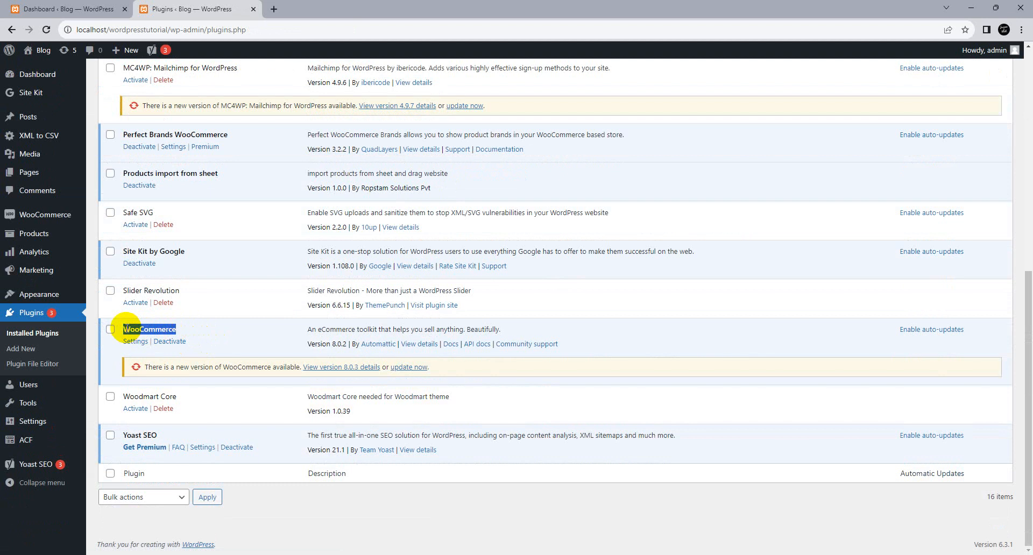
scroll("up", 3)
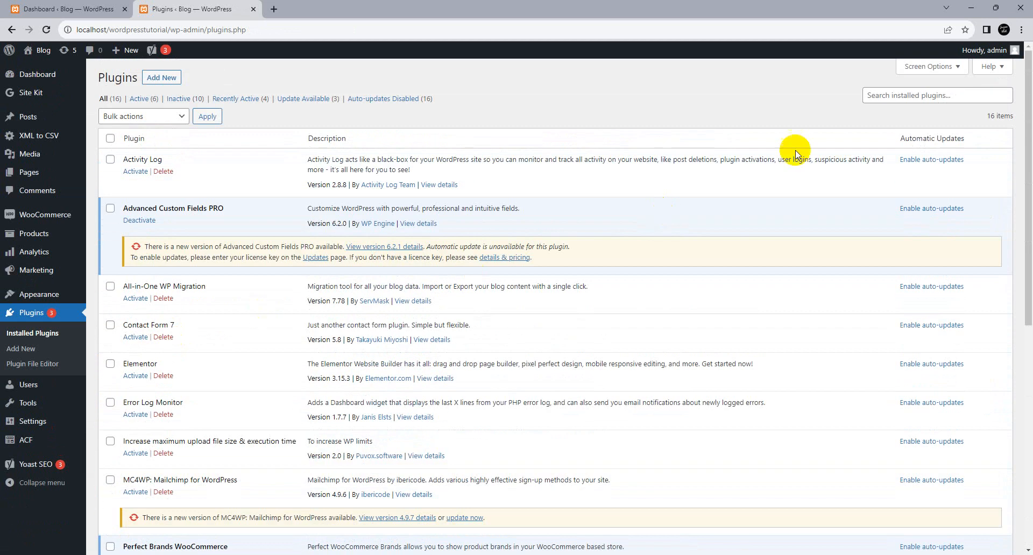
left_click(162, 77)
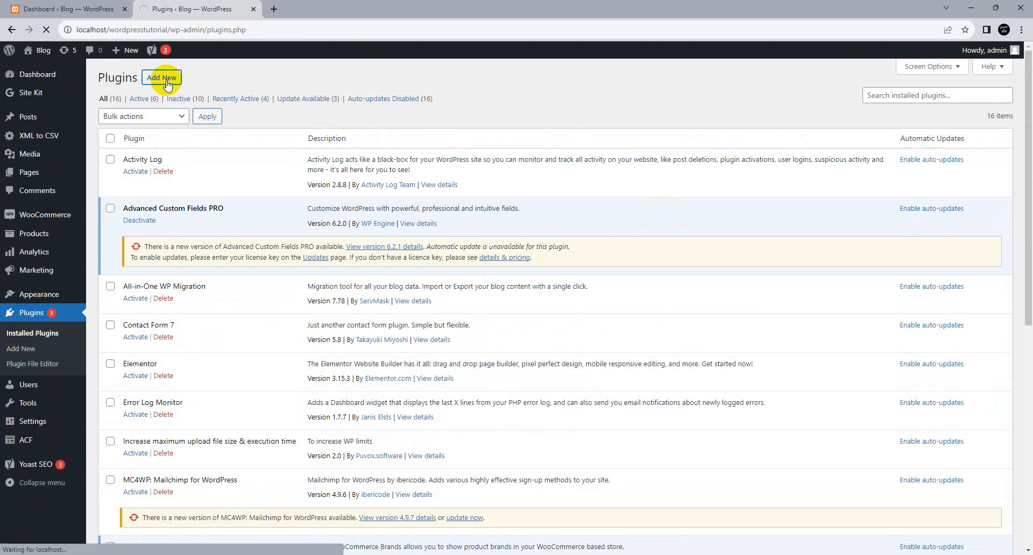
mouse_move(356, 109)
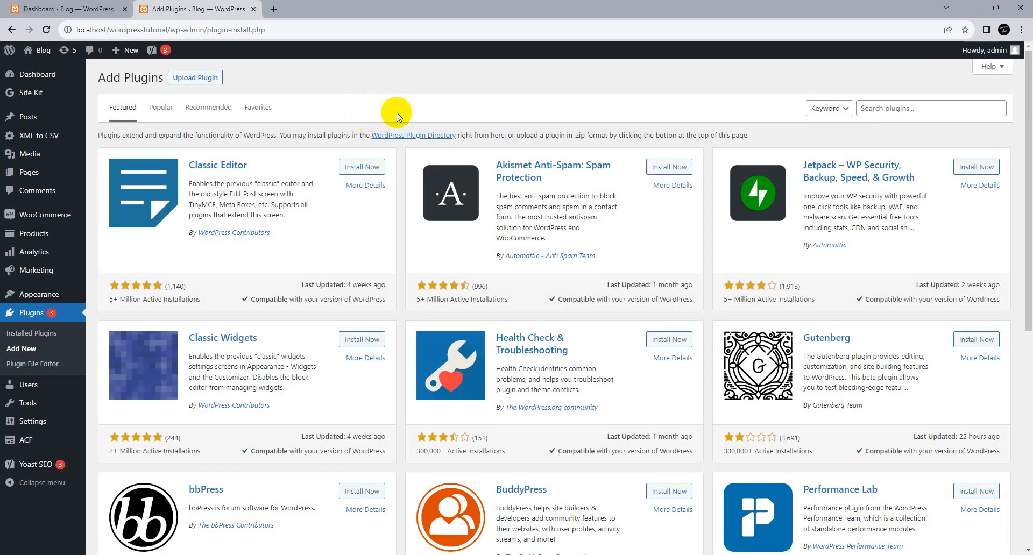
mouse_move(879, 124)
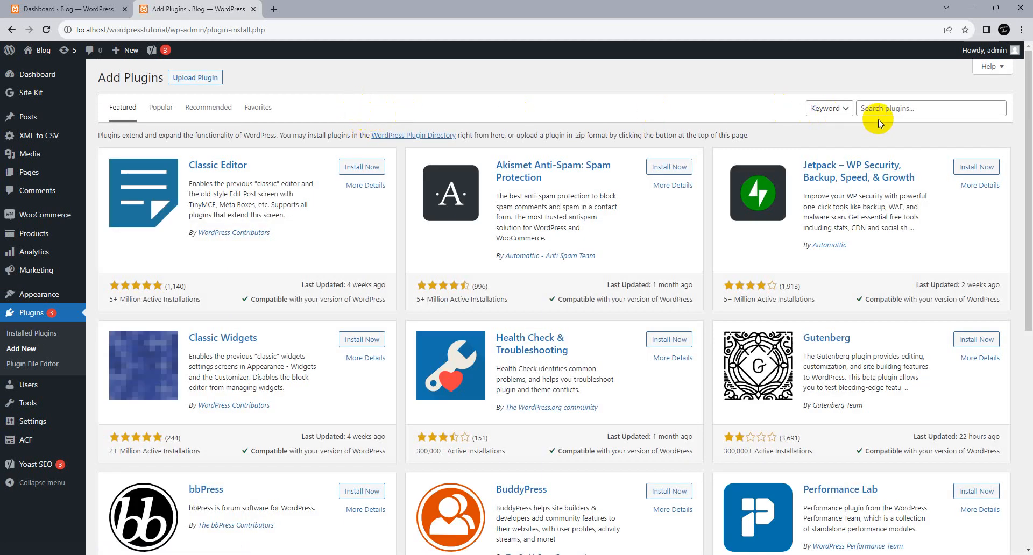
- Search the plugin directory for 'woocommerce payments', returning 1,036 results
left_click(930, 108)
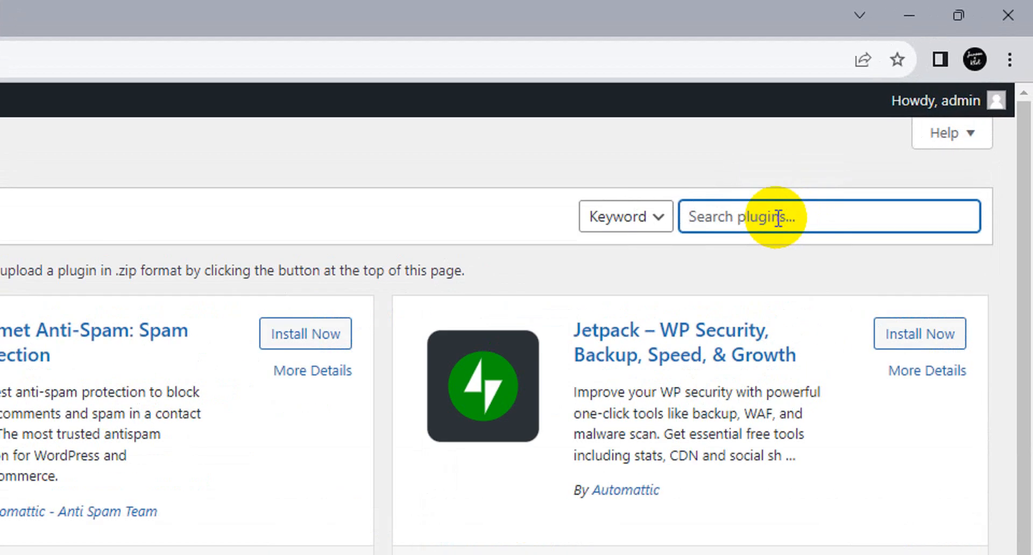
type("w")
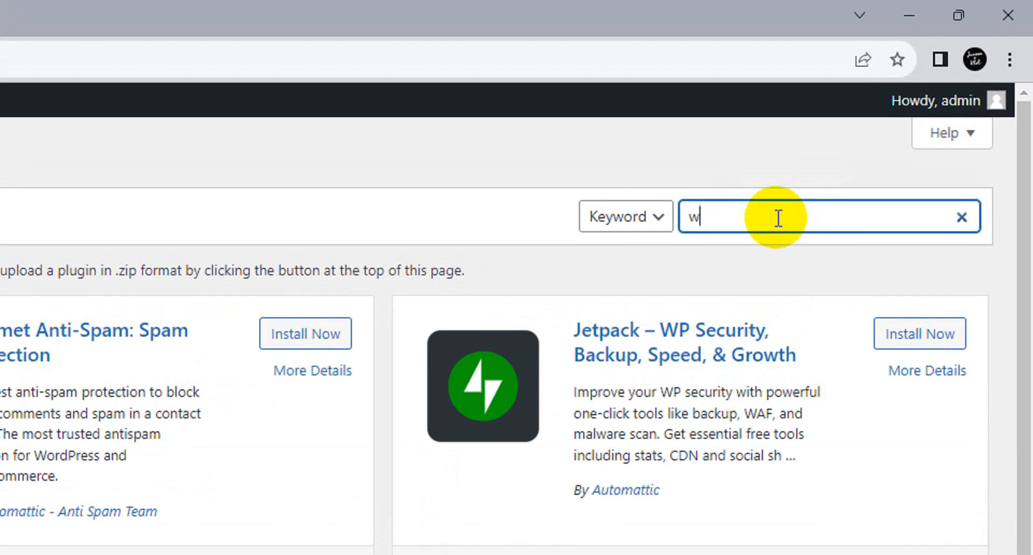
type("oocomme")
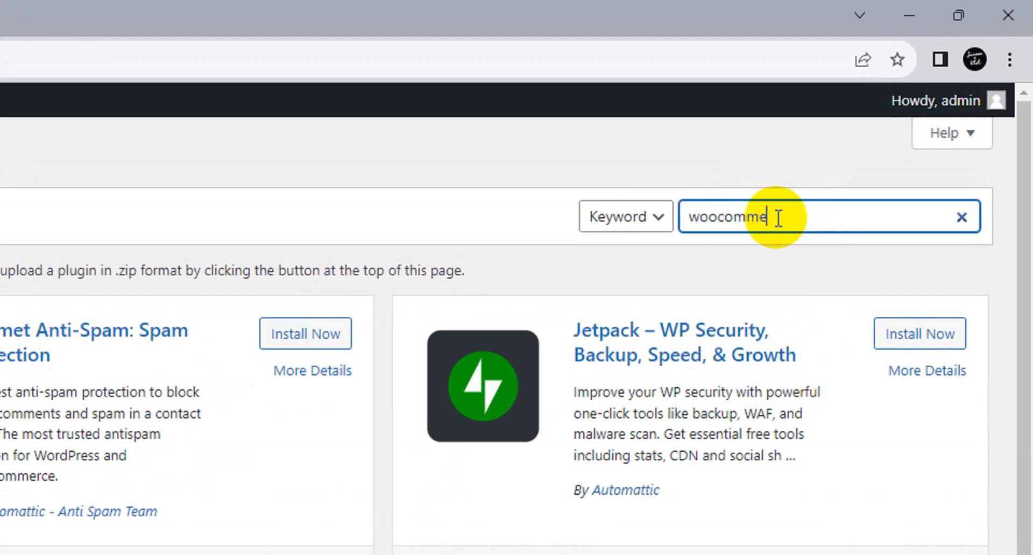
type("rce pa")
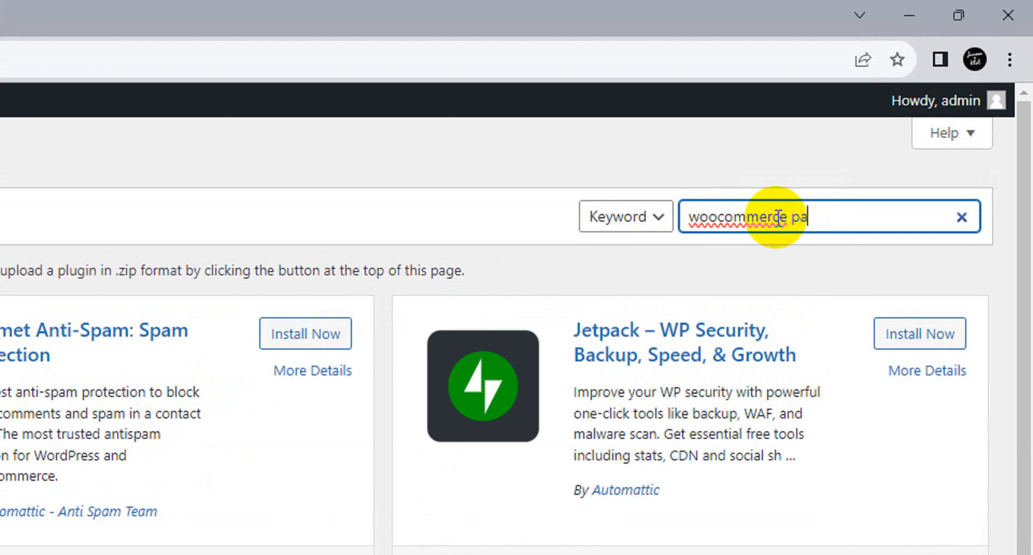
type("yments")
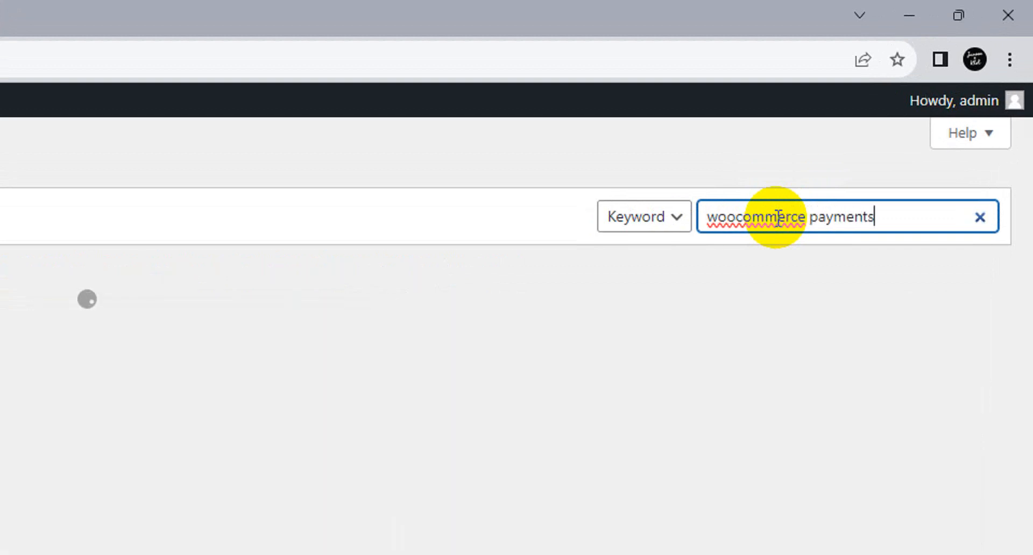
key("Return")
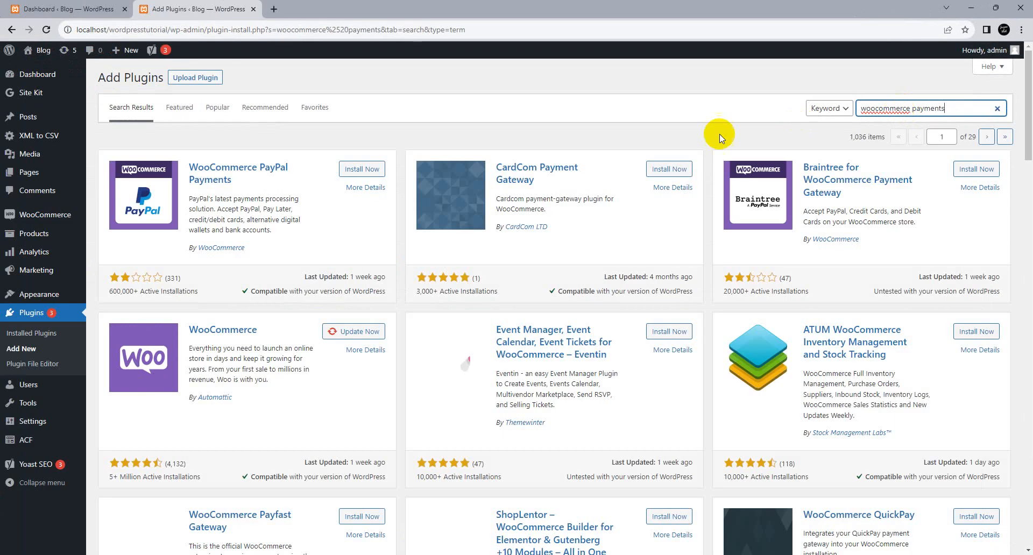
mouse_move(396, 218)
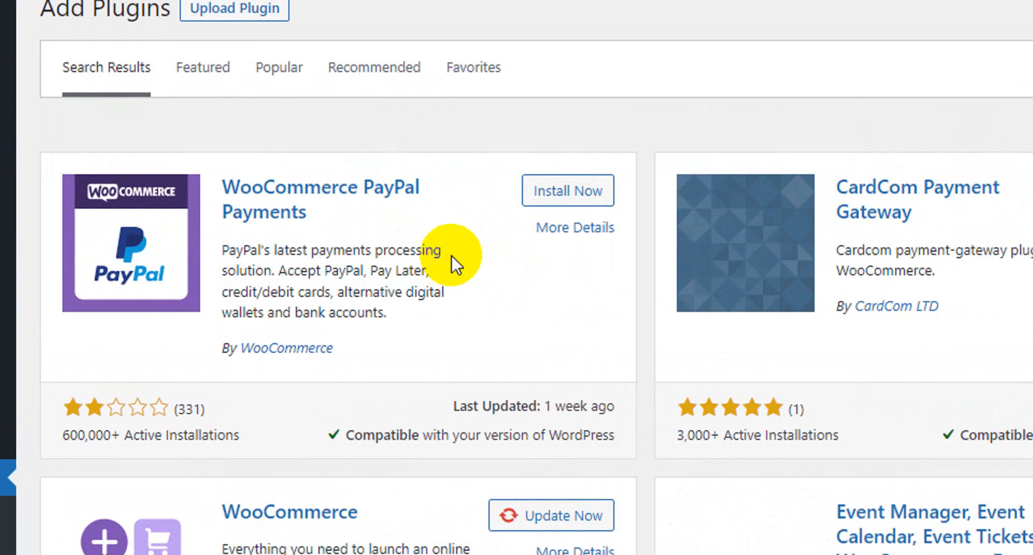
mouse_move(372, 198)
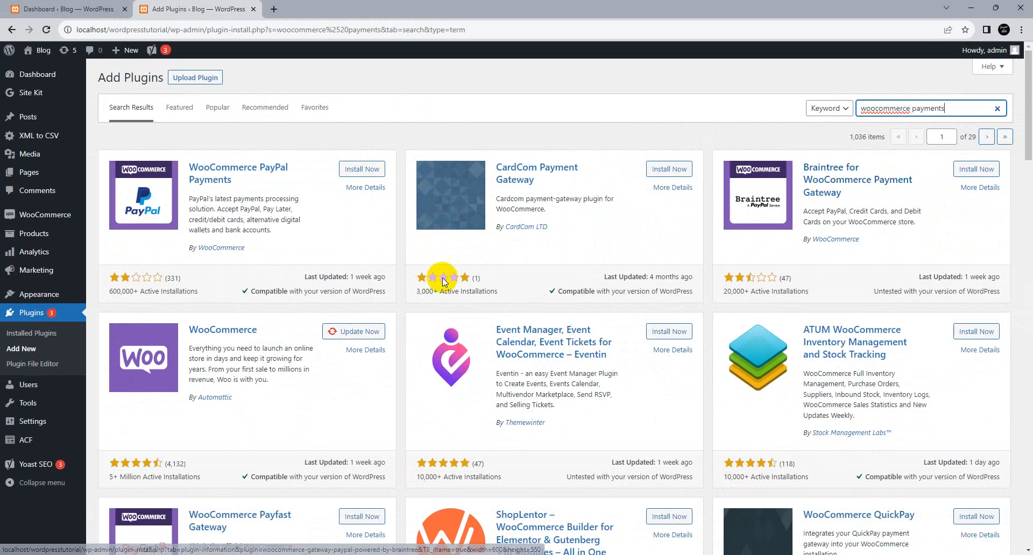
- Browse the payment plugin results and open the WooCommerce Stripe Payment Gateway details
scroll("down", 3)
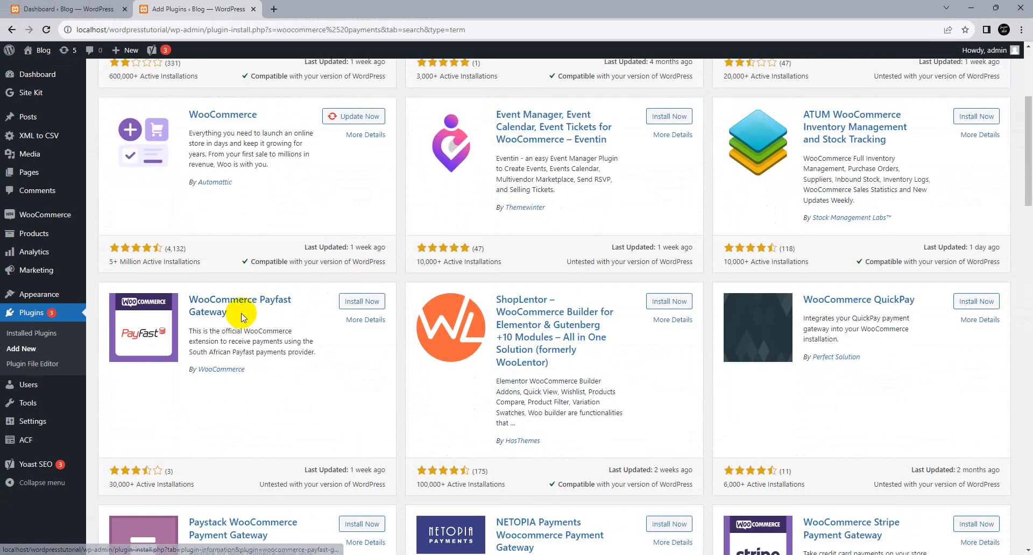
scroll("down", 3)
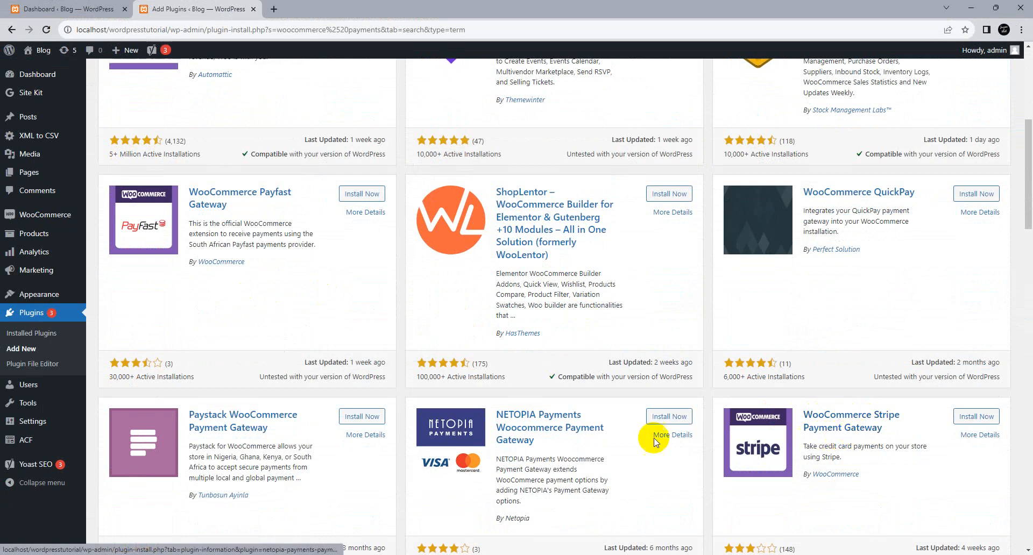
scroll("up", 3)
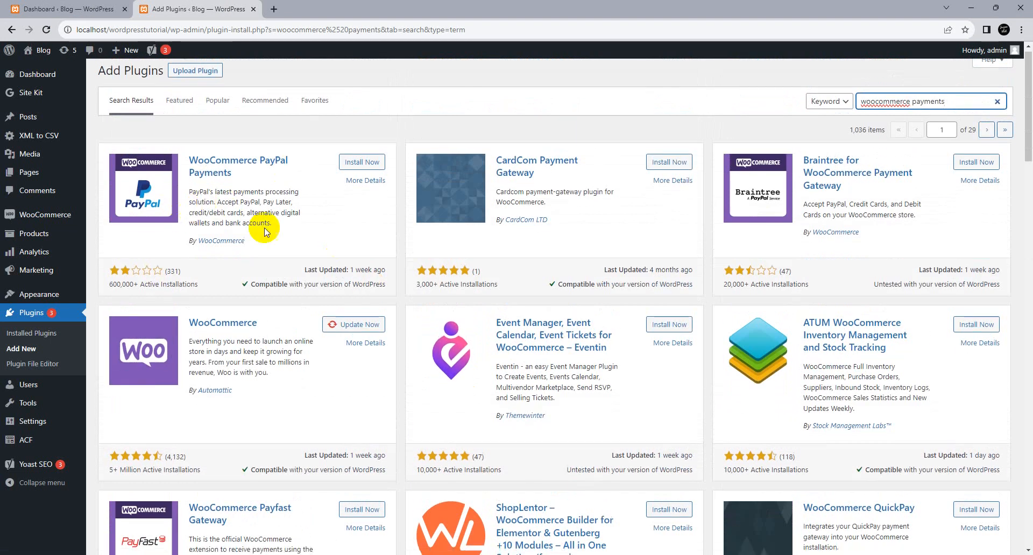
scroll("down", 3)
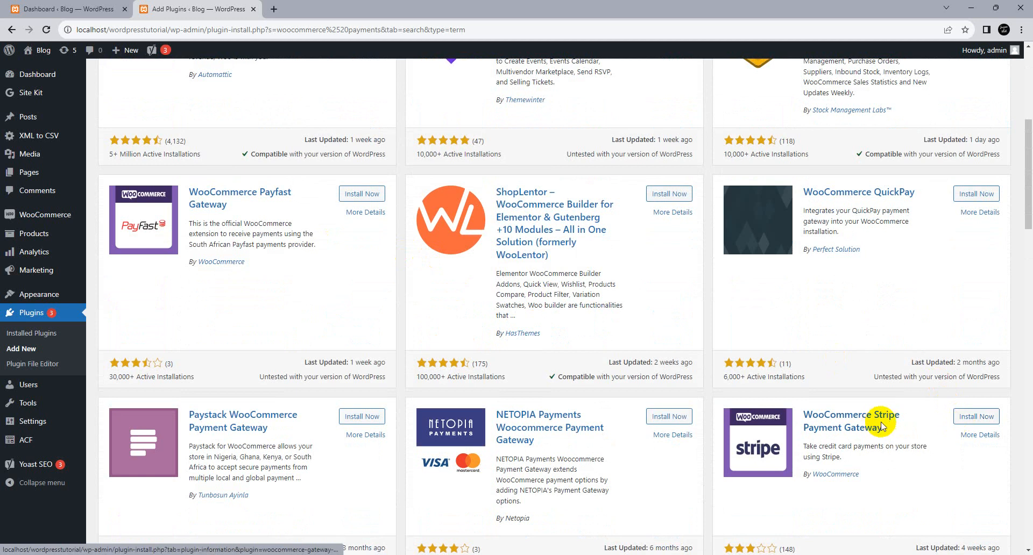
left_click(976, 416)
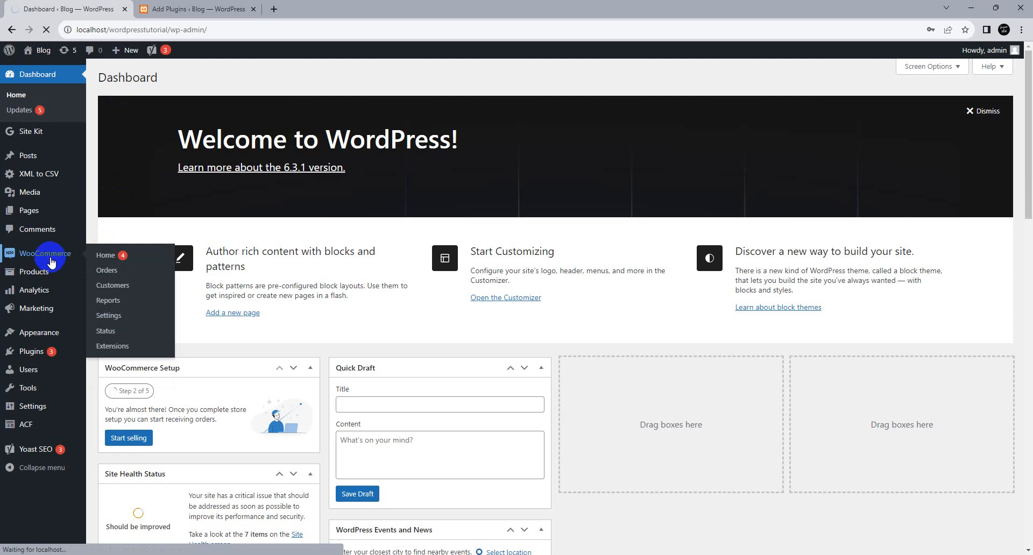
- Open WooCommerce Home and start the set up payments task
left_click(105, 255)
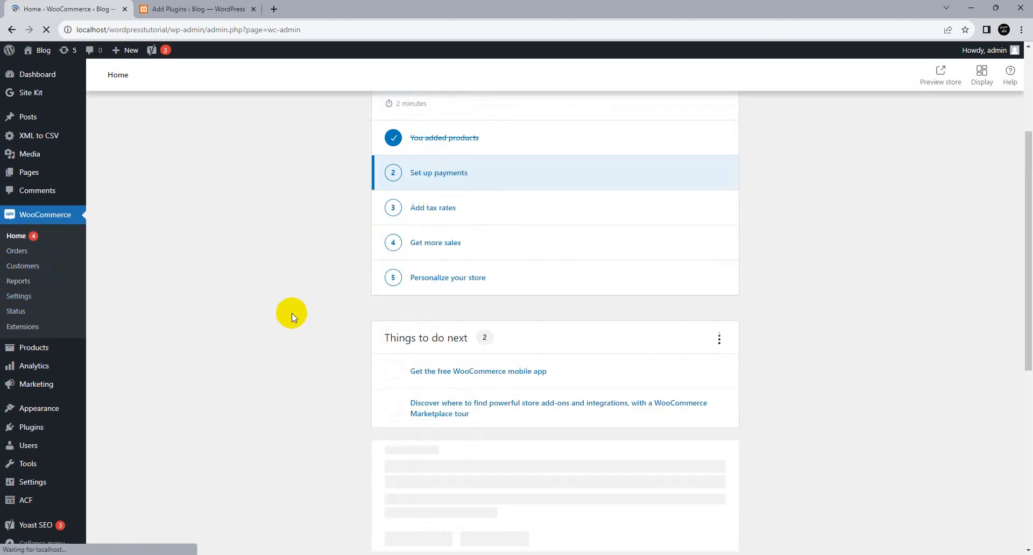
left_click(439, 173)
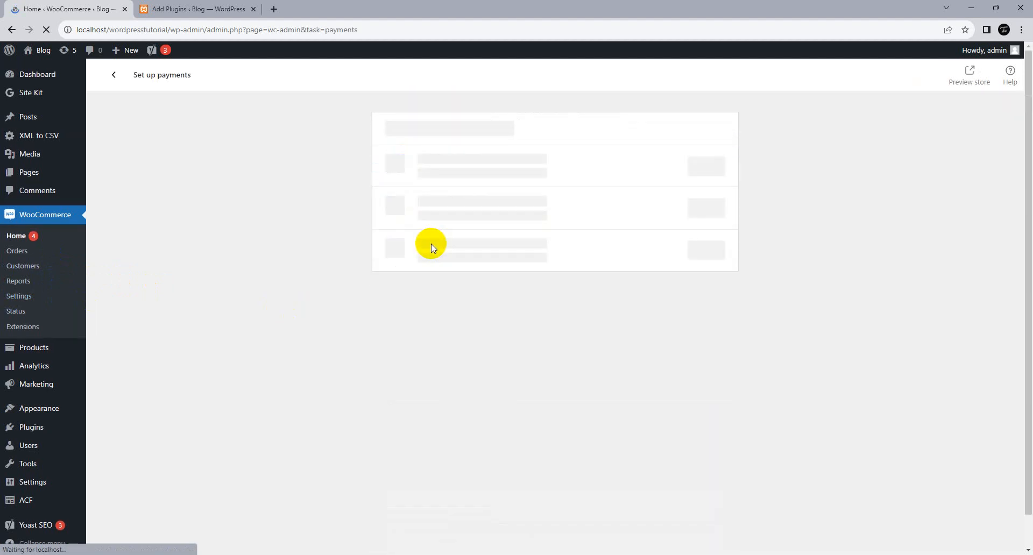
mouse_move(433, 279)
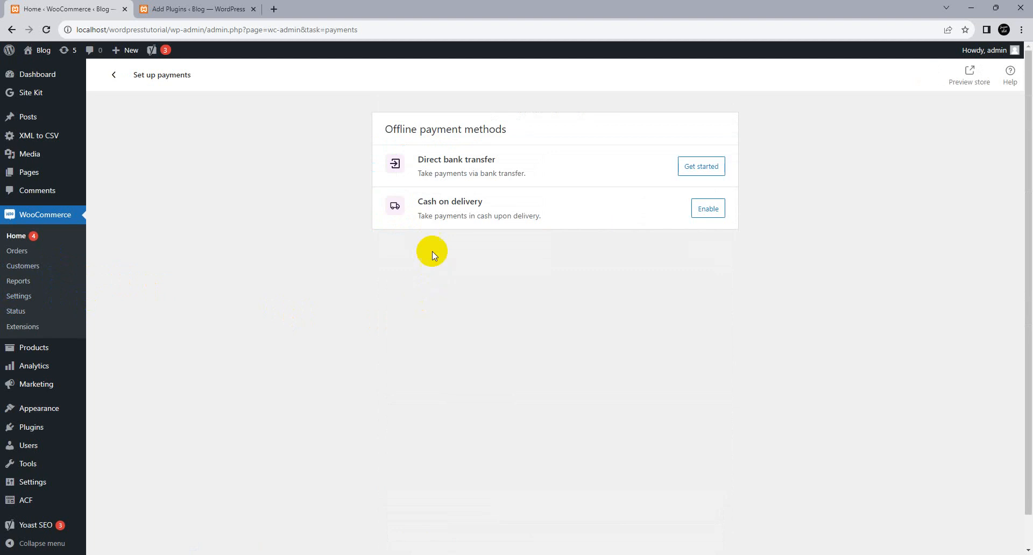
mouse_move(41, 256)
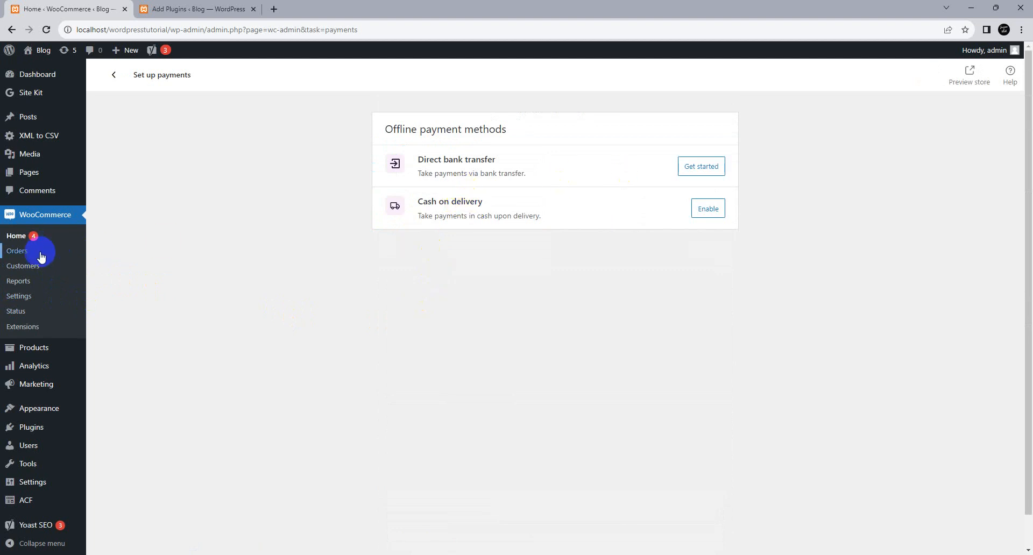
mouse_move(449, 206)
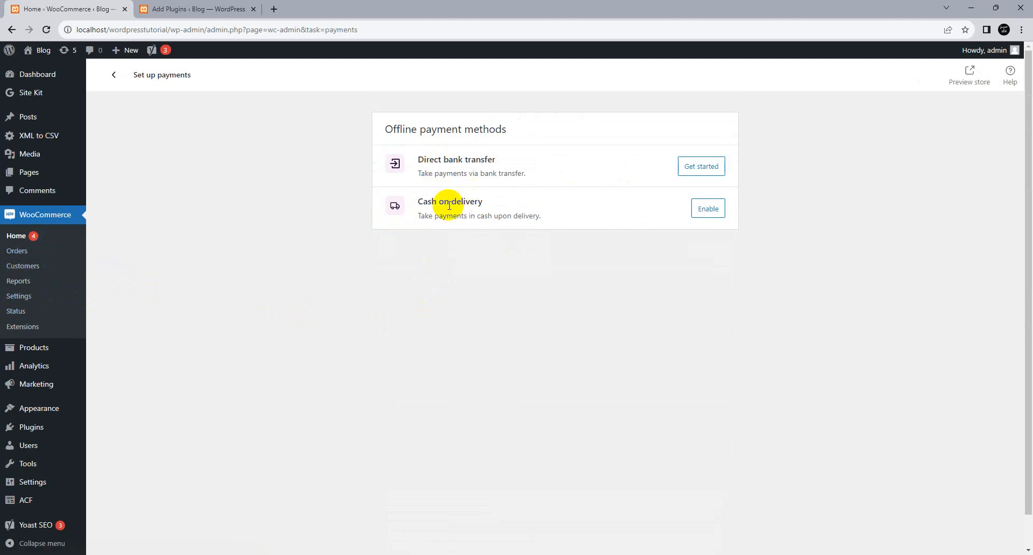
mouse_move(701, 166)
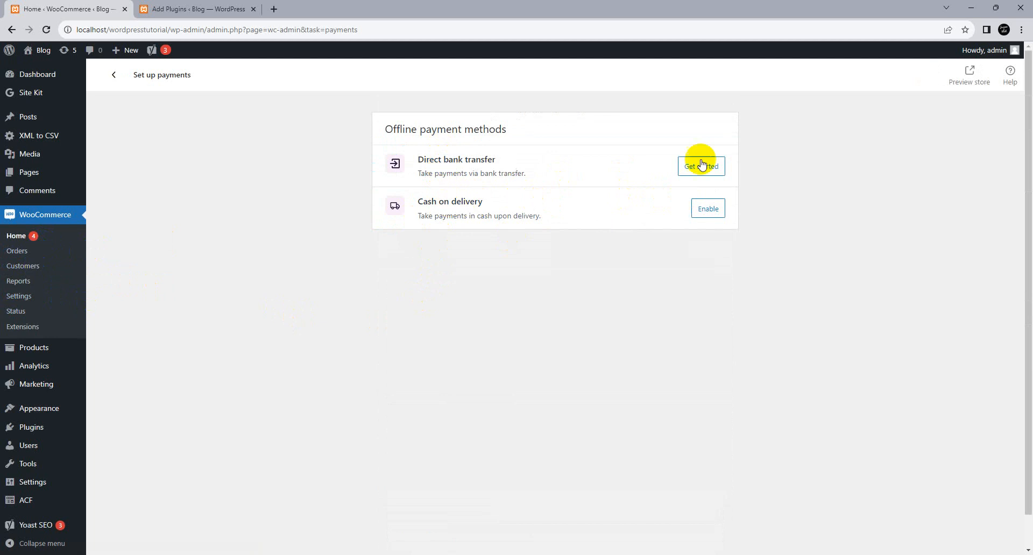
mouse_move(68, 299)
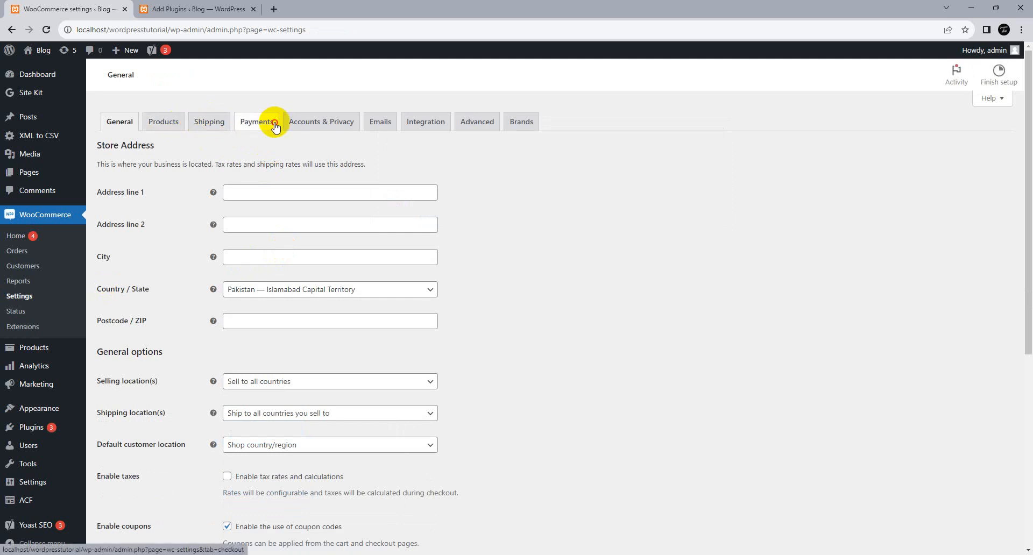
- View the three disabled offline payment methods, then return to the plugin search results
left_click(255, 122)
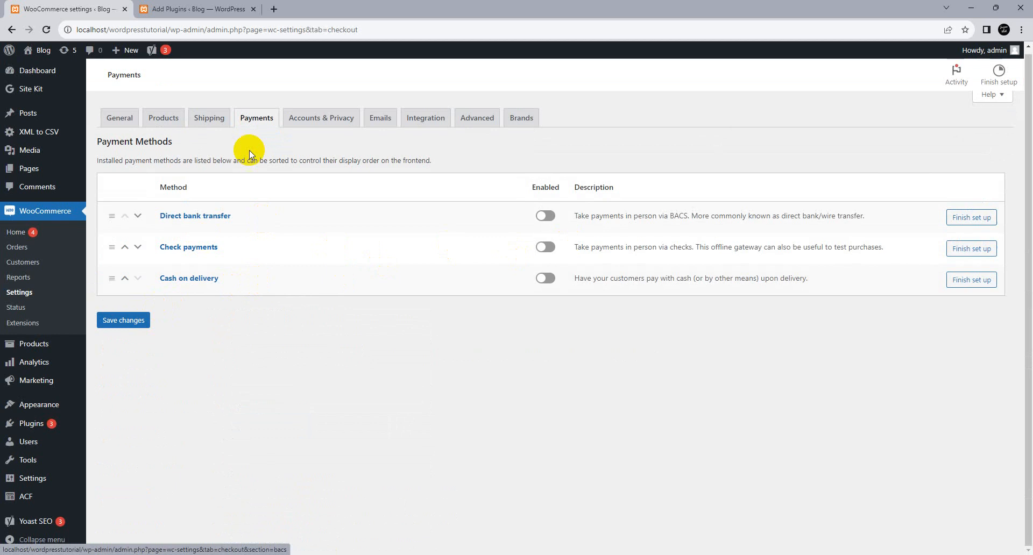
left_click(197, 9)
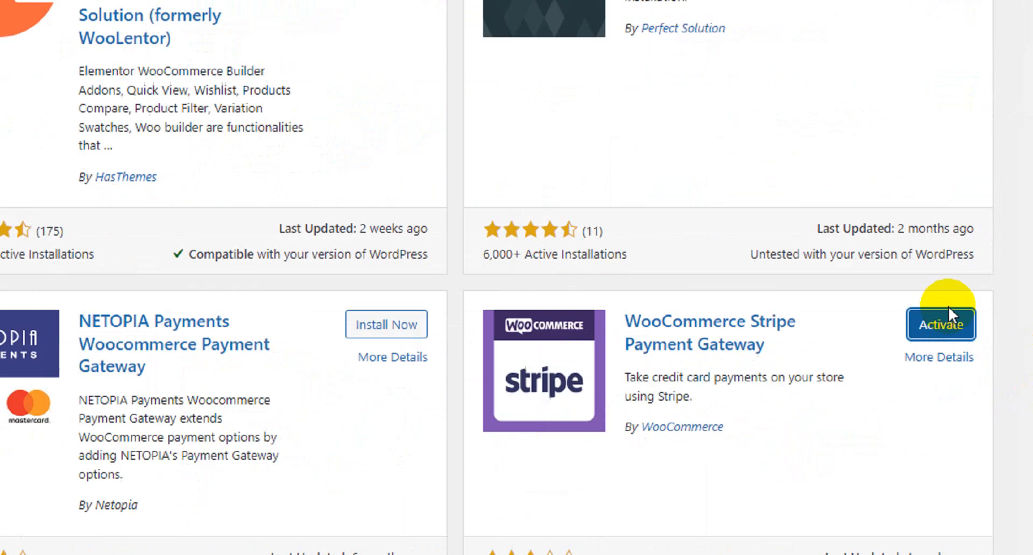
- Scroll to WooCommerce Stripe Payment Gateway and activate it
scroll("down", 3)
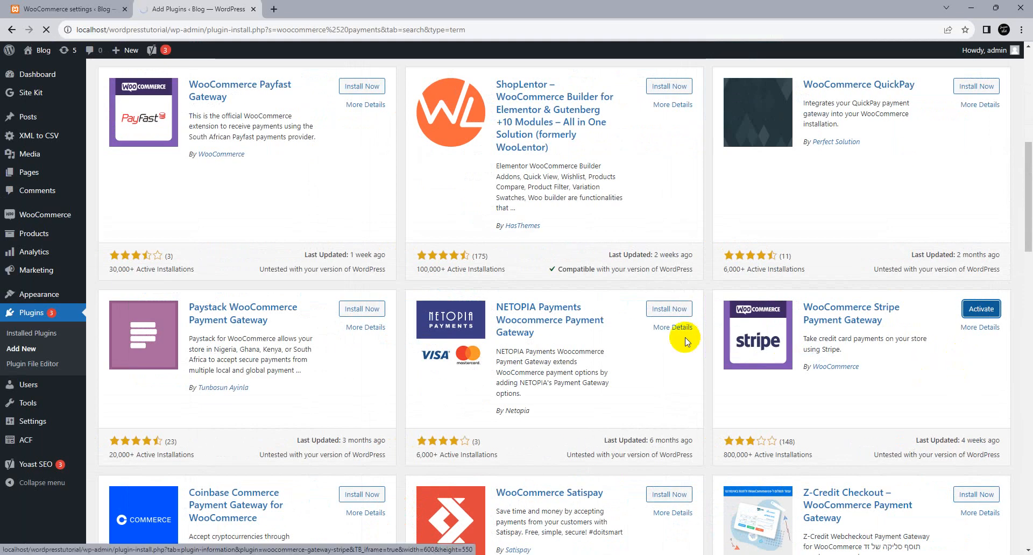
left_click(980, 308)
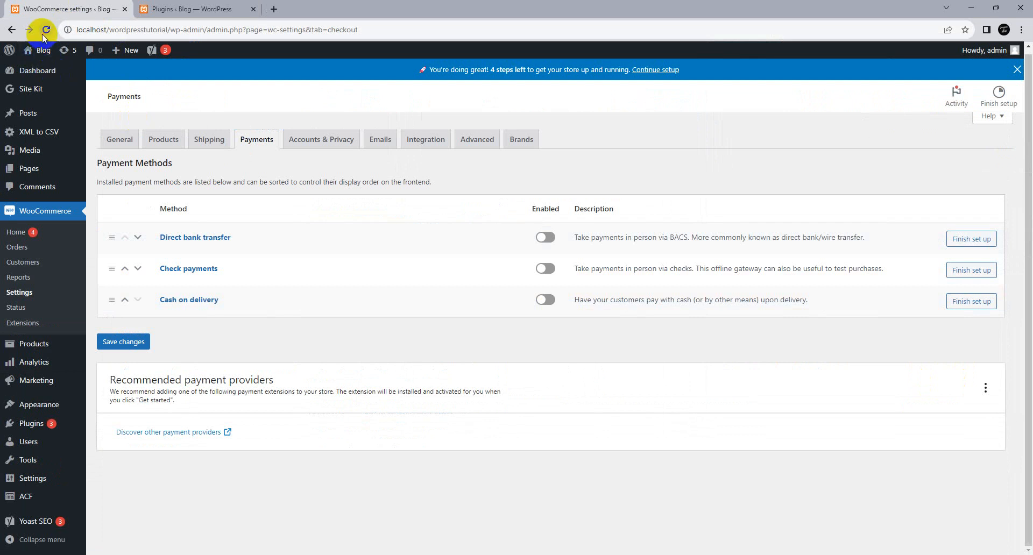
- Reload Payments, browse the listed Stripe methods, and switch on Stripe – Credit Card
left_click(47, 30)
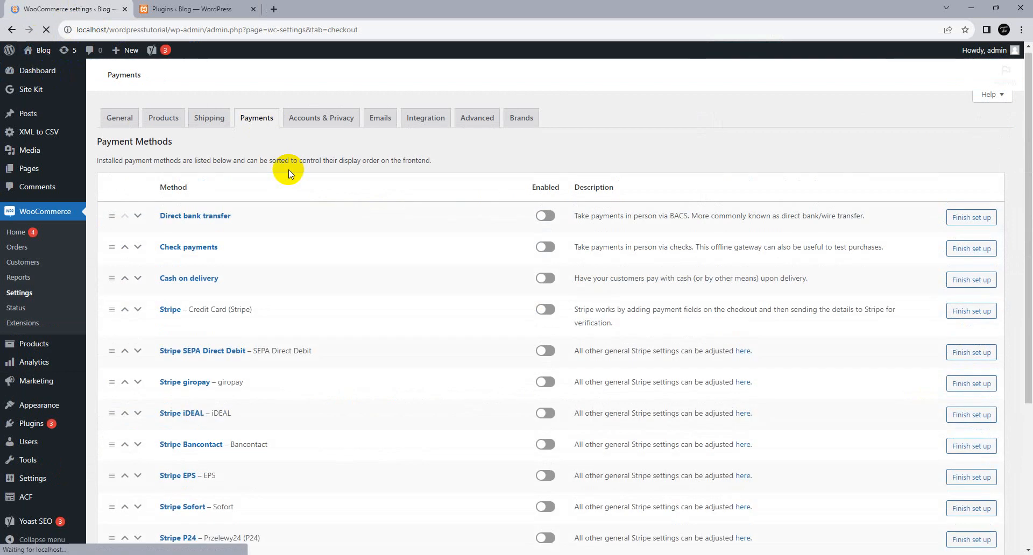
scroll("down", 3)
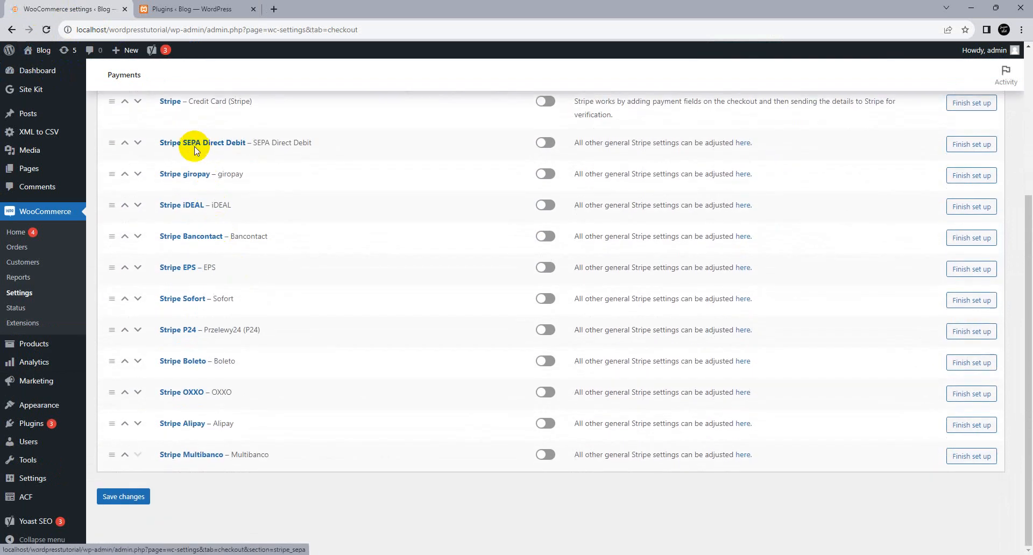
scroll("up", 3)
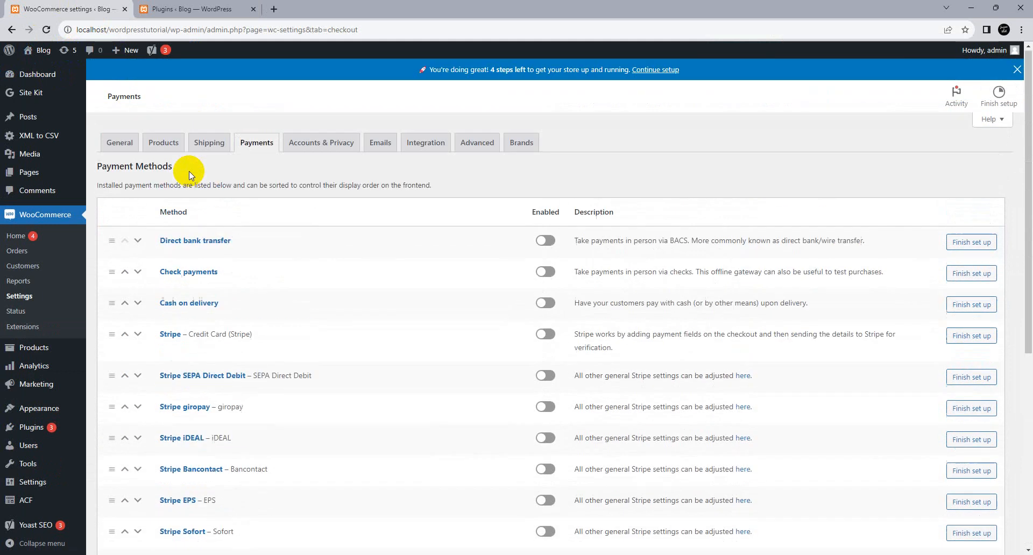
scroll("down", 3)
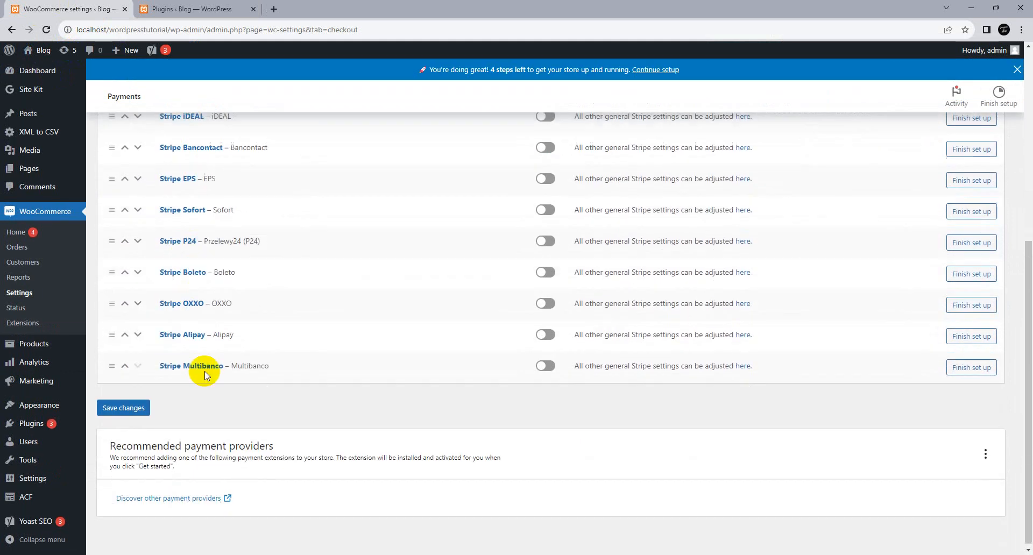
scroll("up", 3)
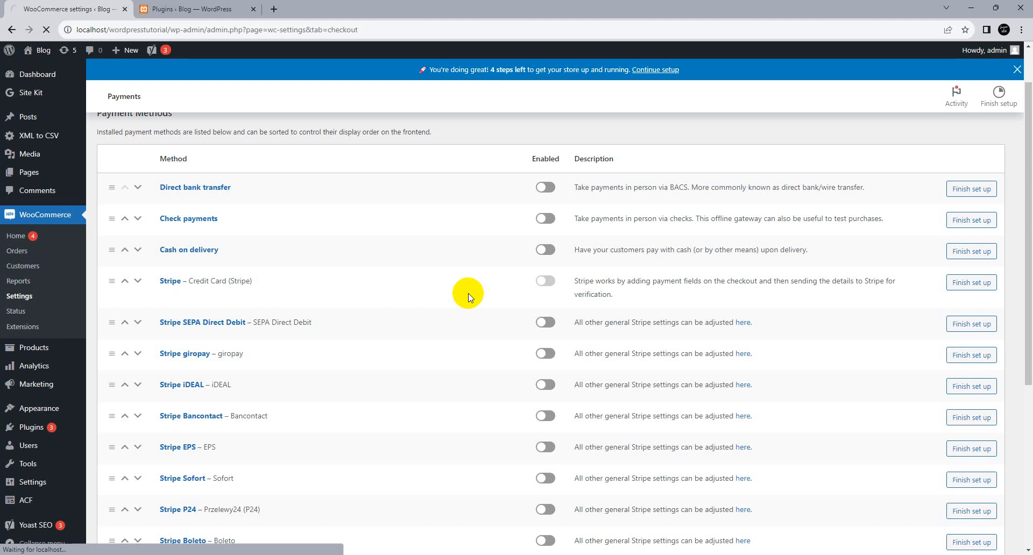
left_click(971, 282)
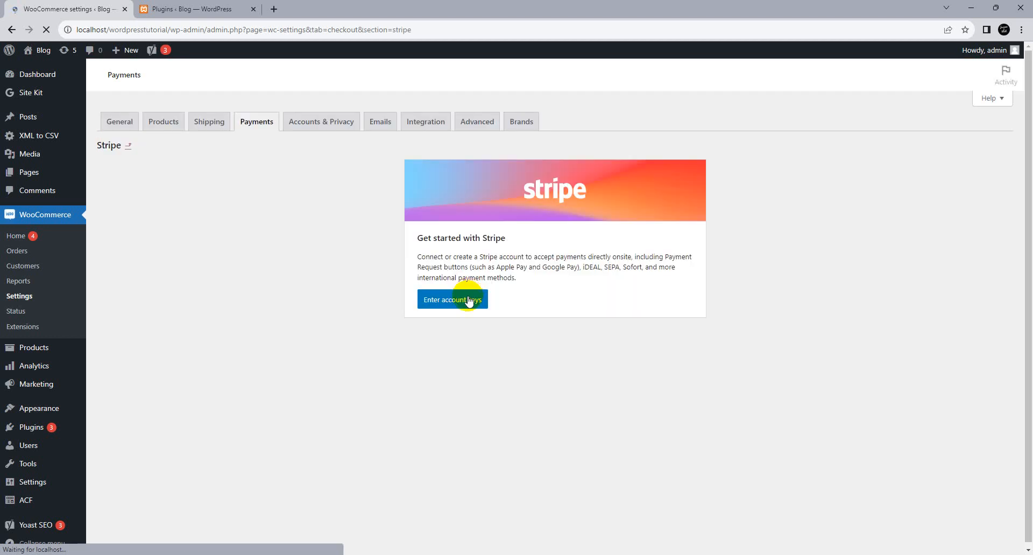
- Open the Stripe account keys dialog in test mode and follow the Stripe account link
left_click(452, 299)
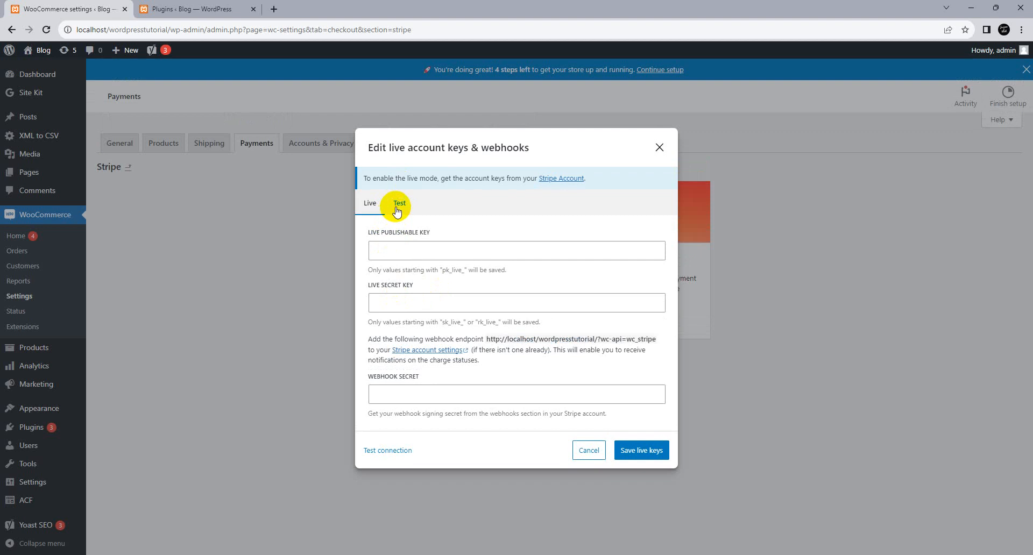
left_click(399, 202)
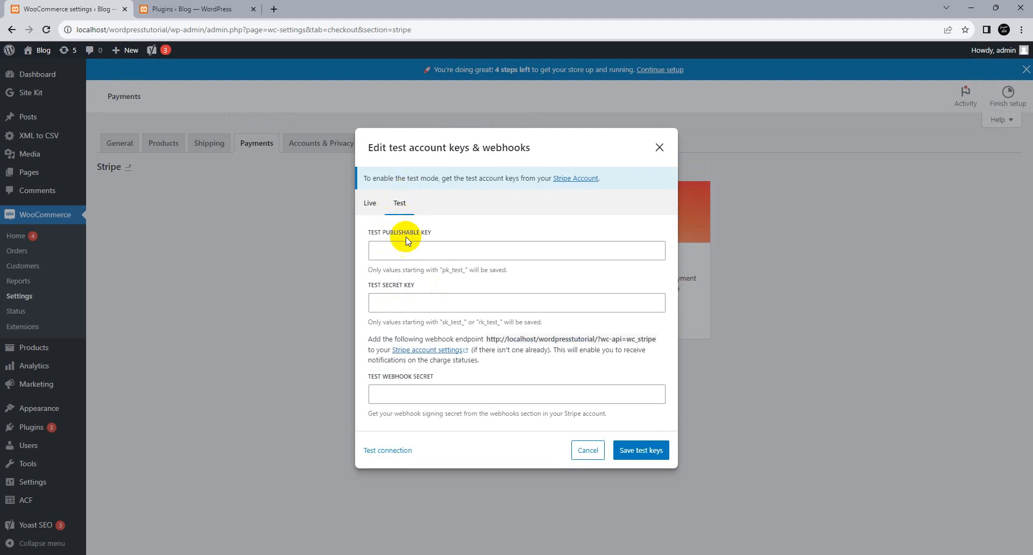
mouse_move(385, 244)
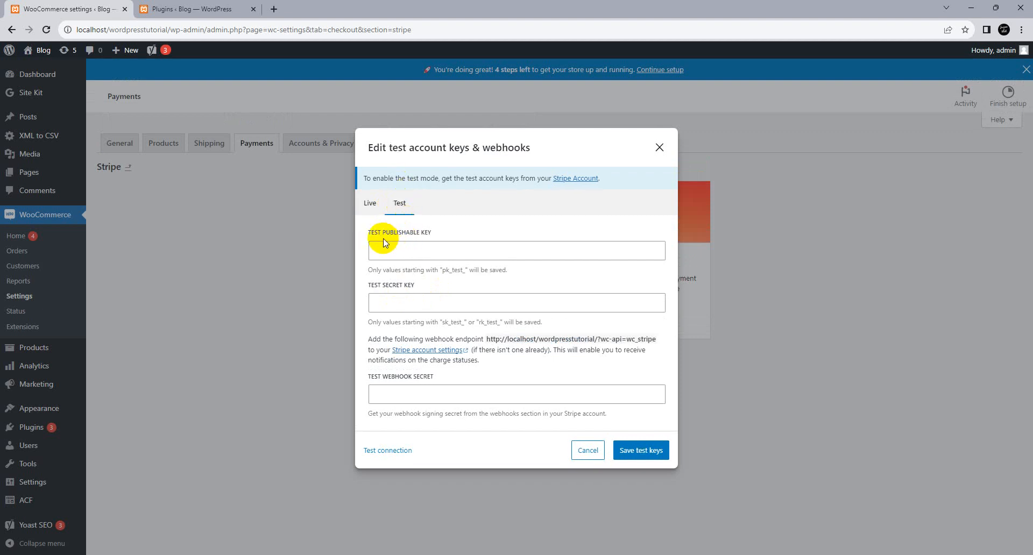
left_click(575, 179)
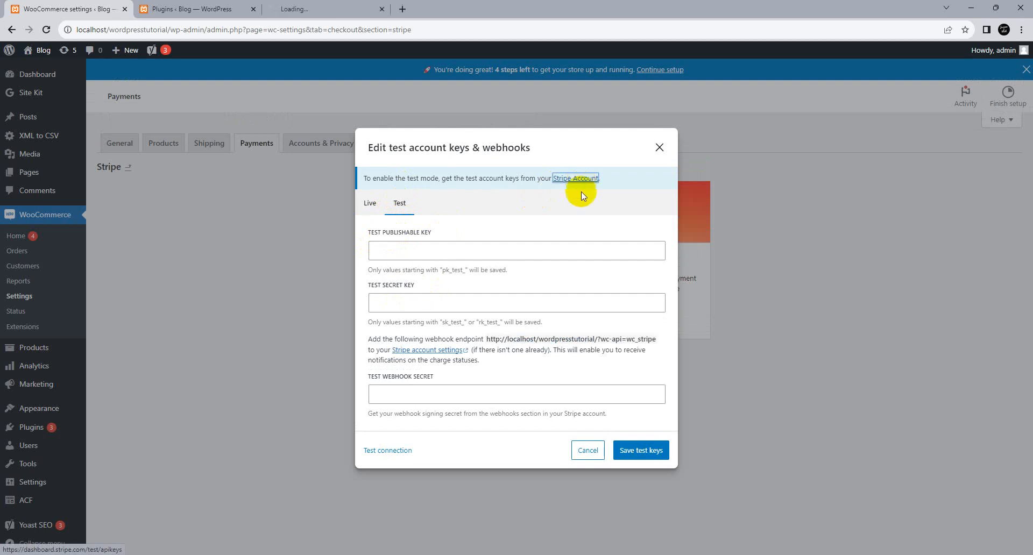
- Move from Stripe sign-in to the create-account form, then return to the WordPress plugins tab
left_click(575, 178)
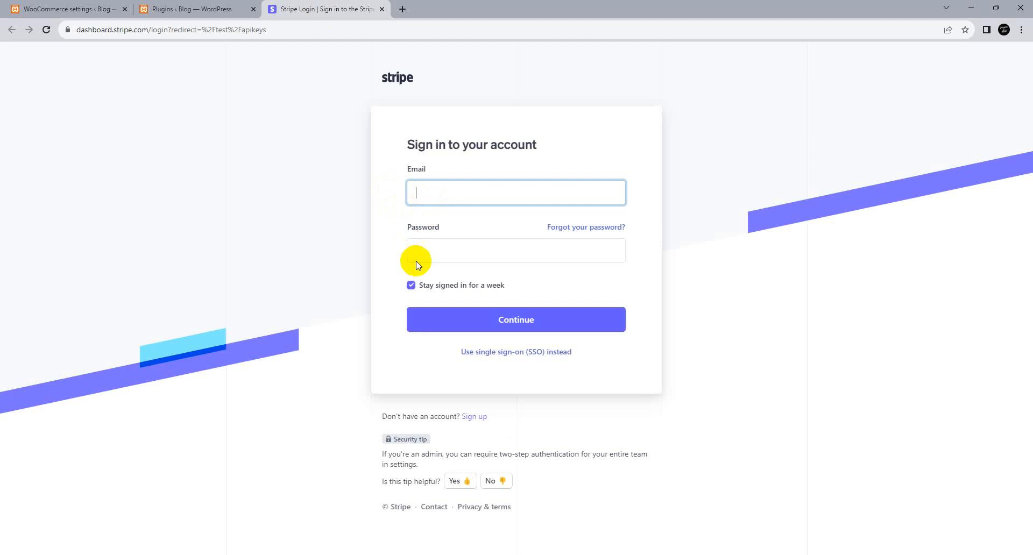
mouse_move(497, 285)
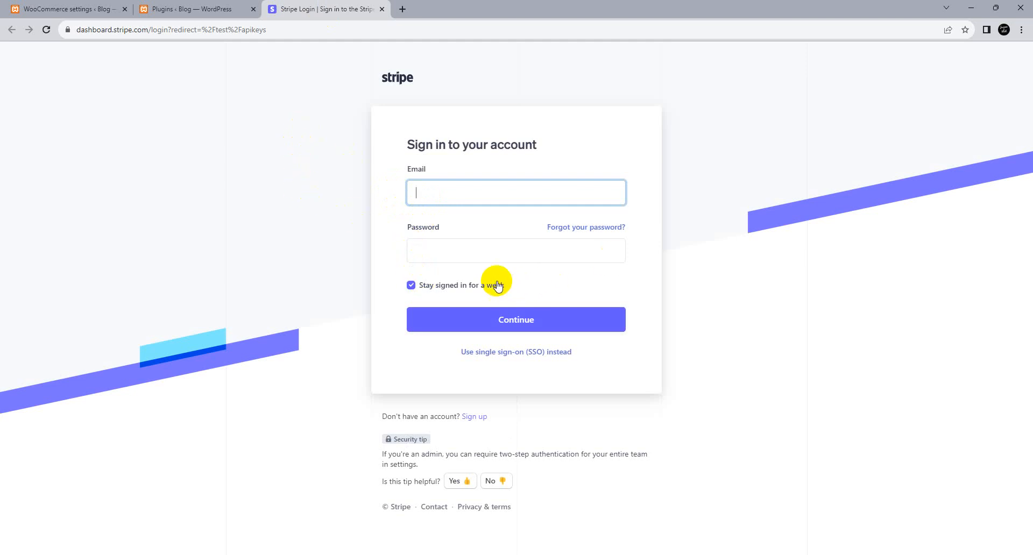
left_click(475, 417)
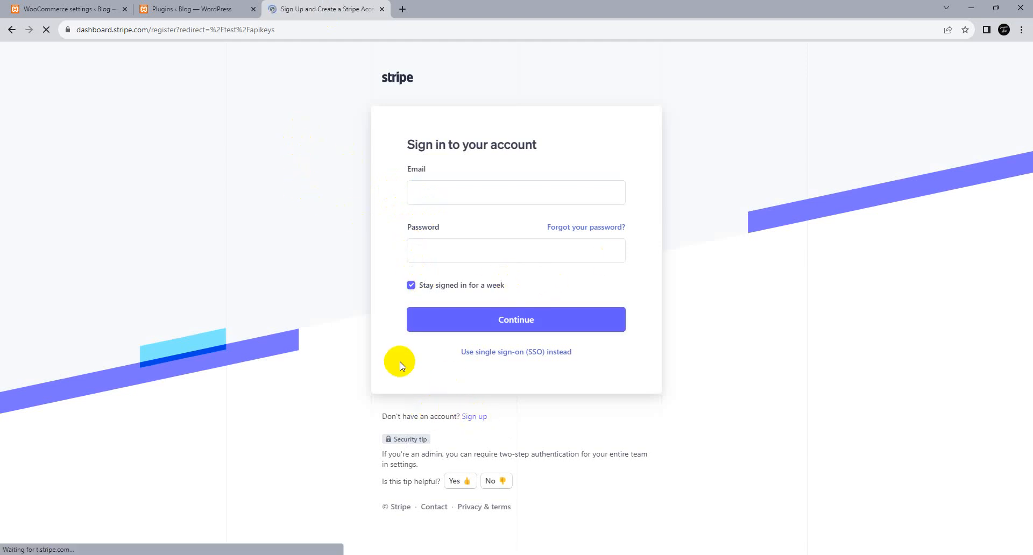
left_click(474, 417)
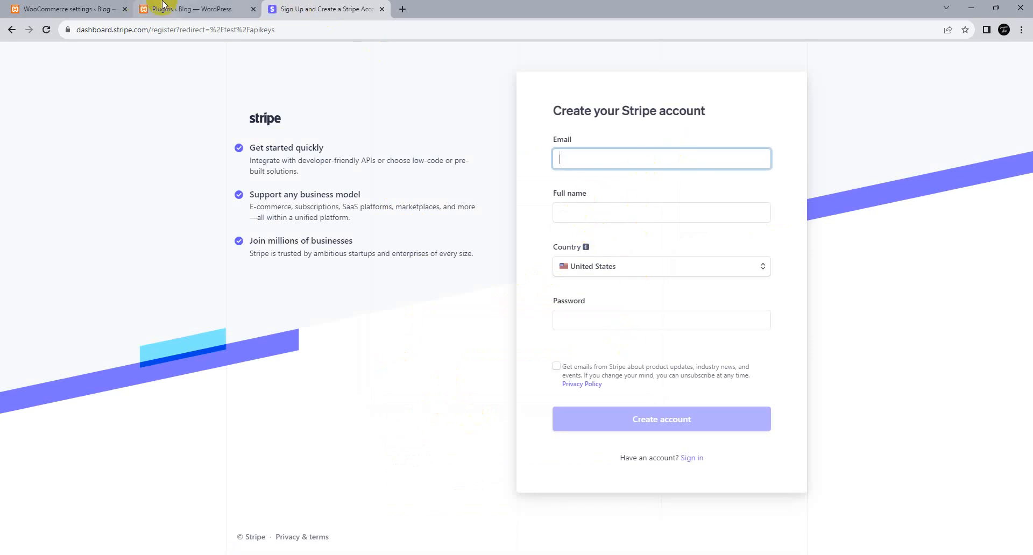
left_click(191, 9)
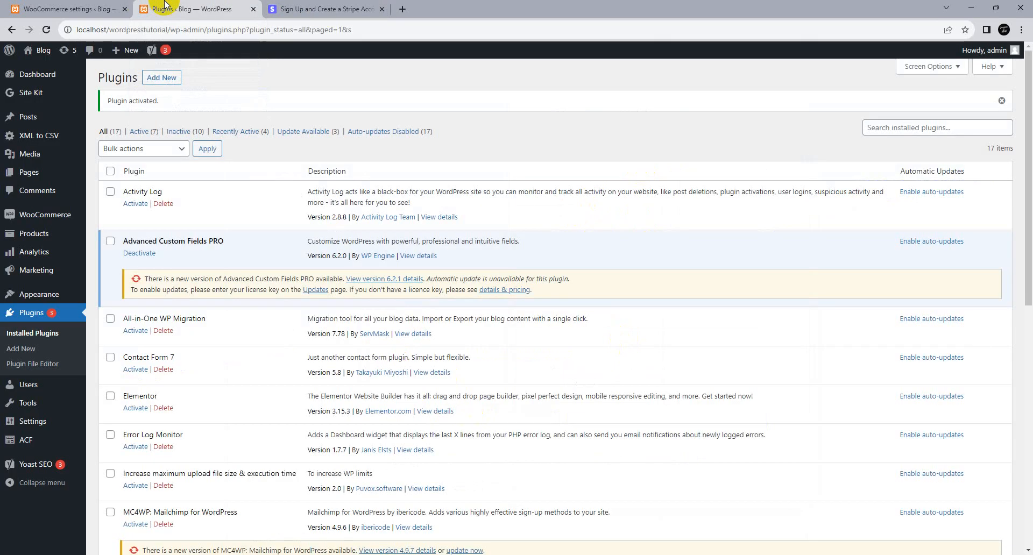
- Return to the Stripe test-keys form and click into the empty key and webhook fields
left_click(62, 9)
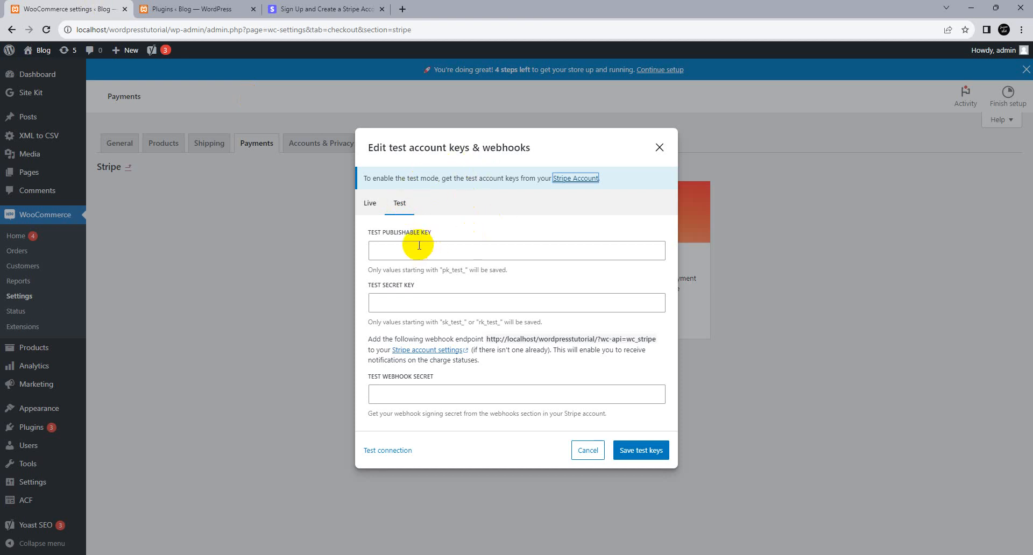
left_click(517, 303)
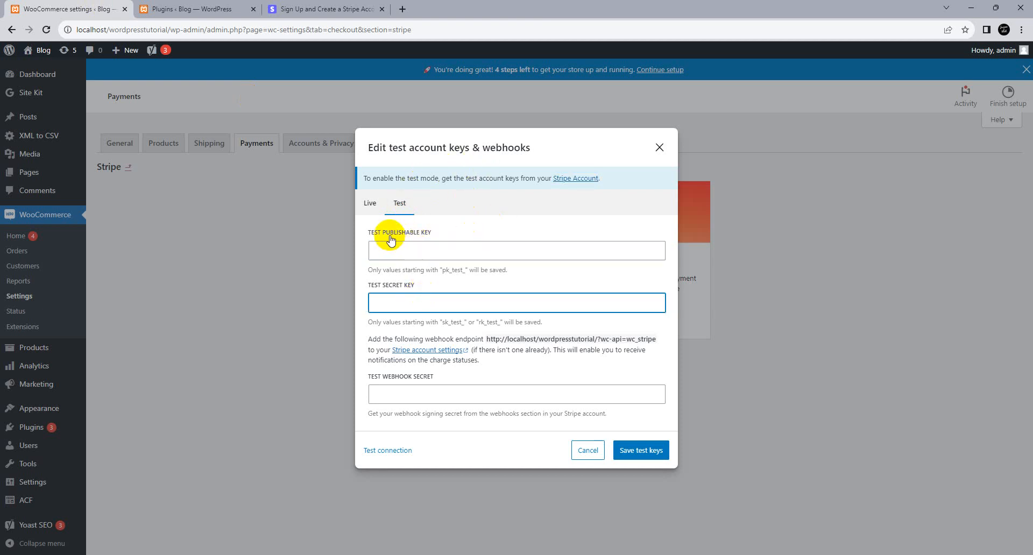
double_click(390, 285)
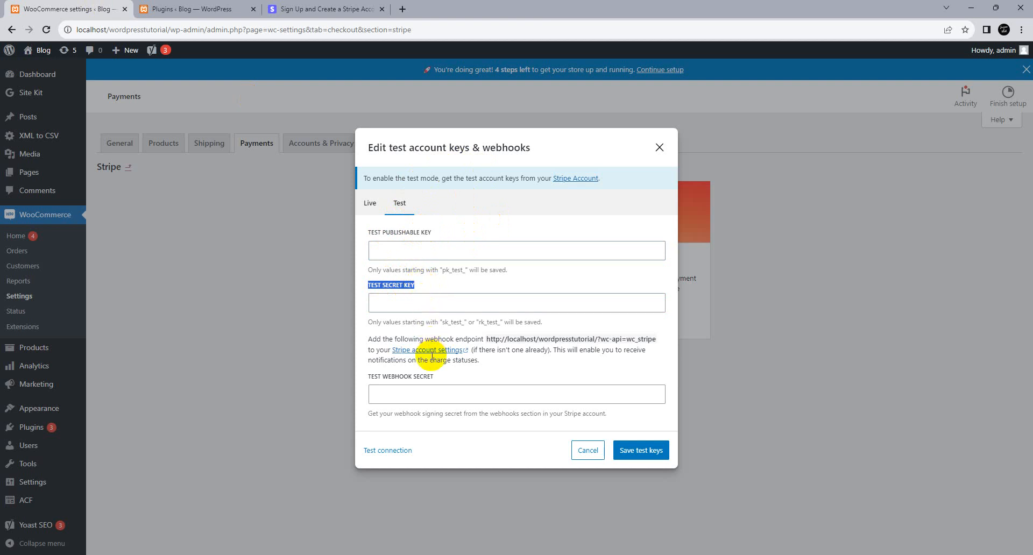
mouse_move(426, 350)
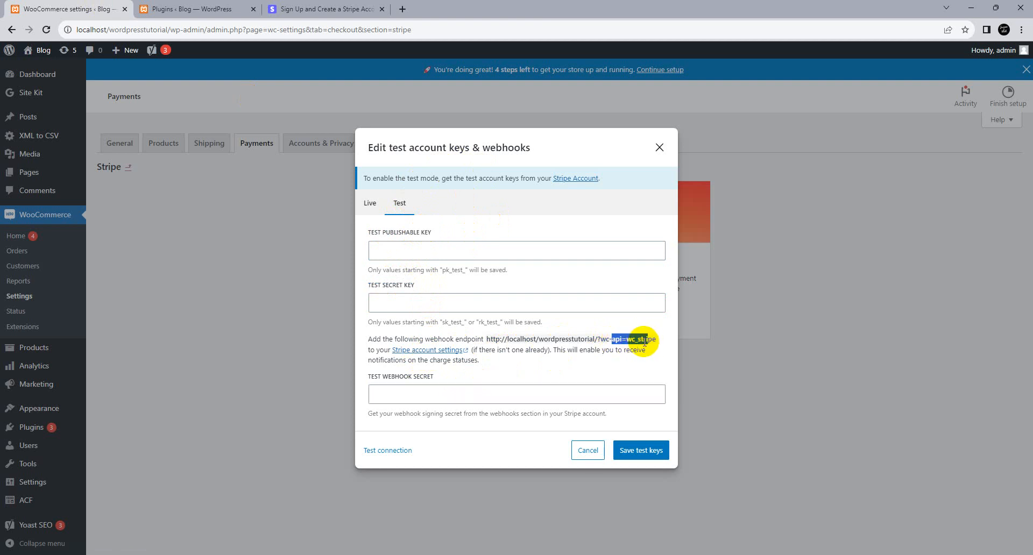
mouse_move(640, 450)
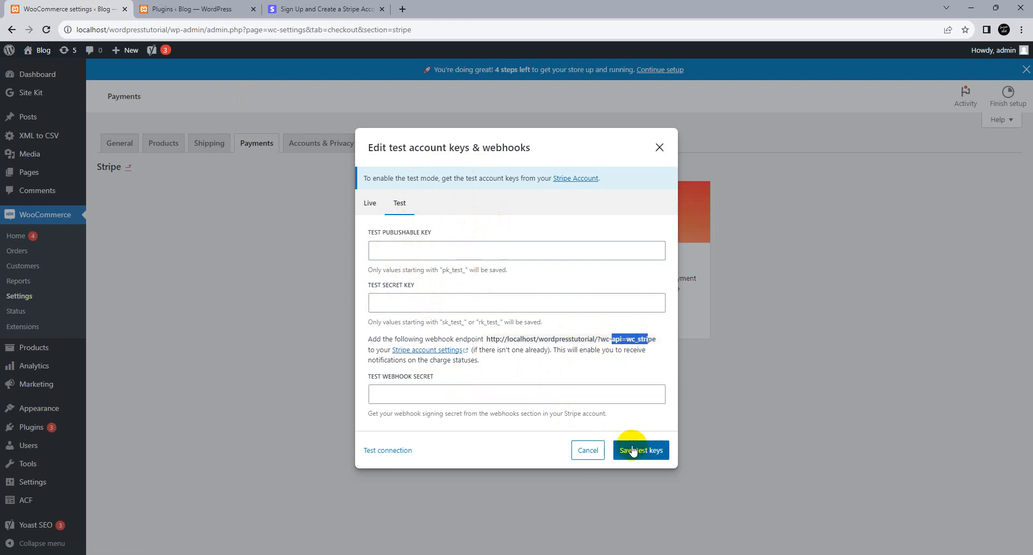
mouse_move(608, 456)
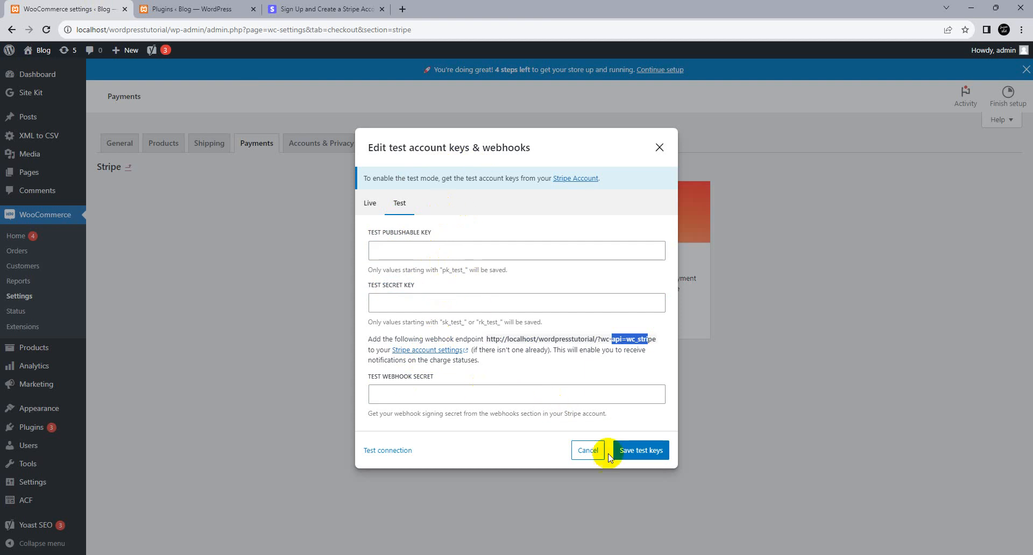
mouse_move(640, 451)
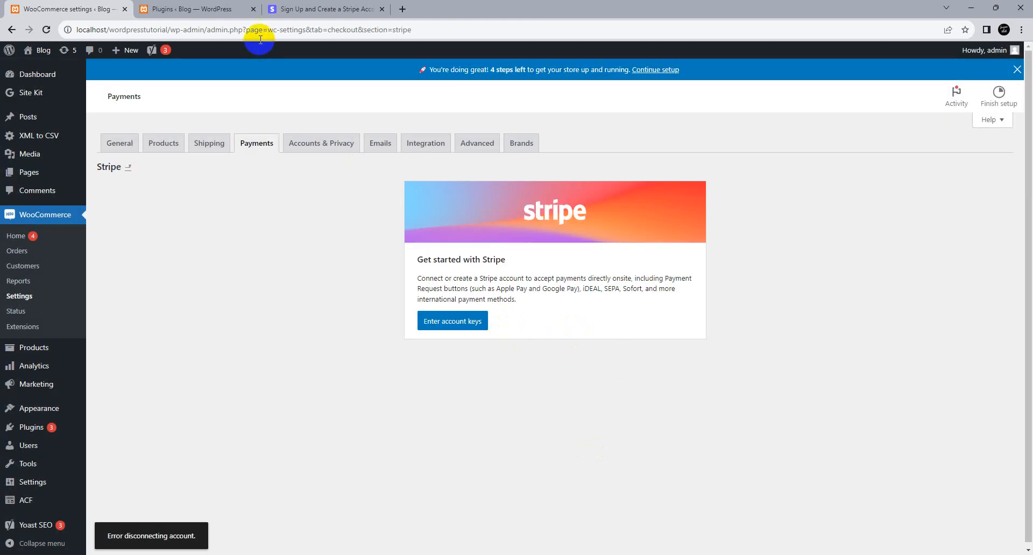
mouse_move(257, 144)
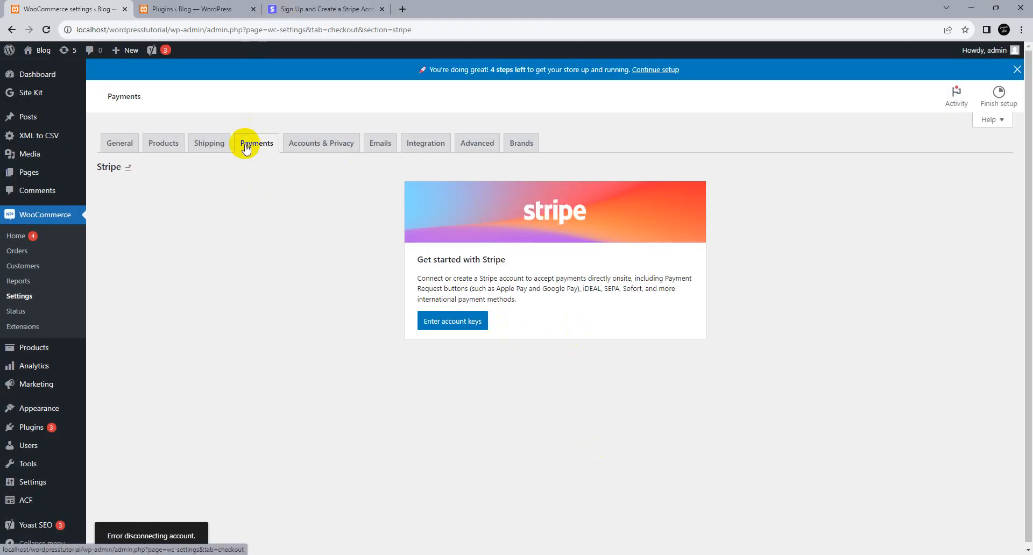
mouse_move(268, 190)
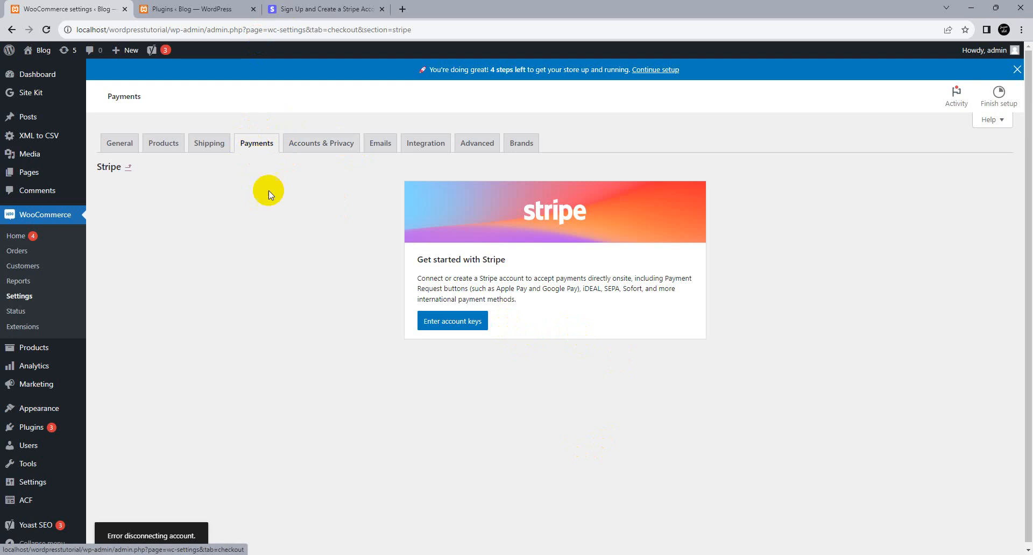
mouse_move(20, 296)
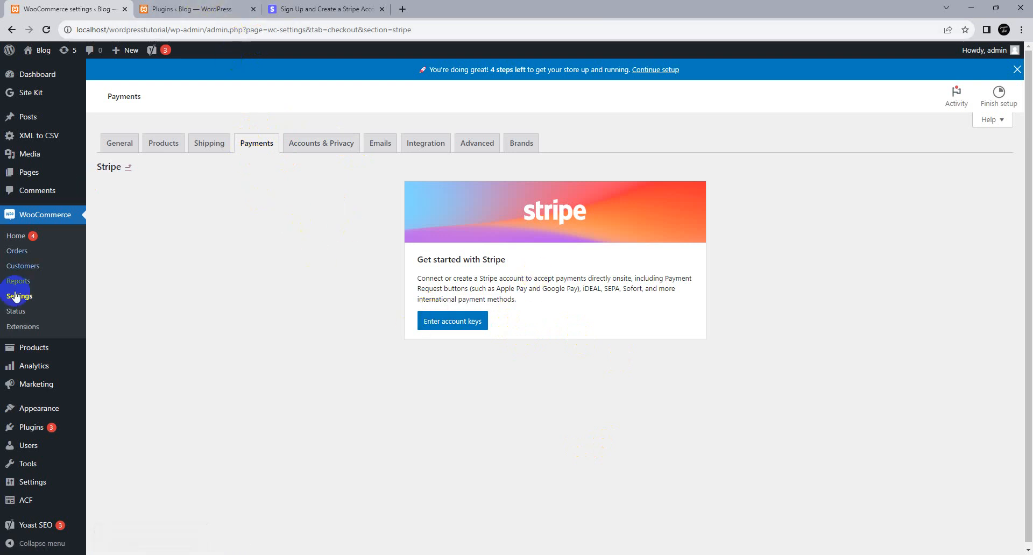
mouse_move(256, 143)
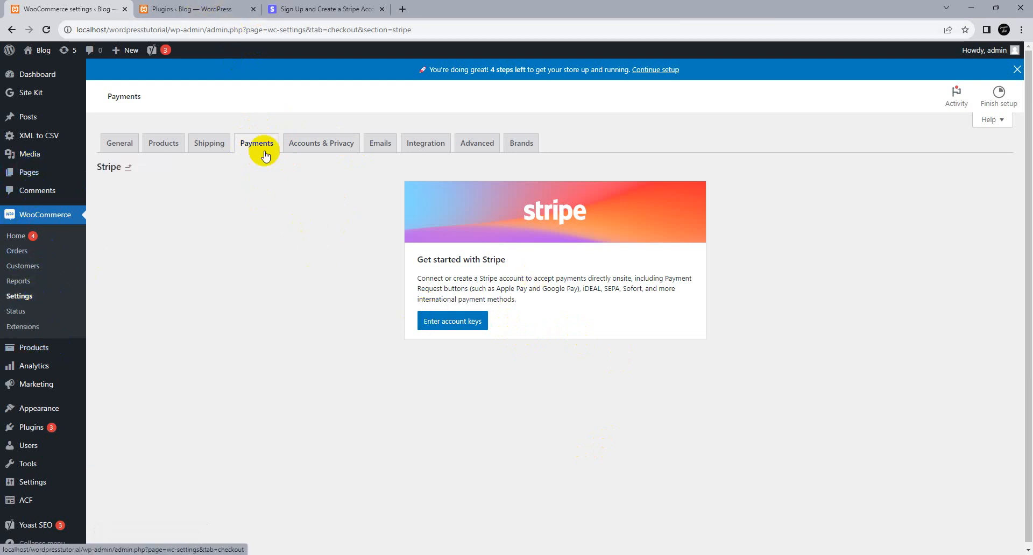
- Return to the WooCommerce payment methods list, where Stripe credit card is enabled
left_click(256, 143)
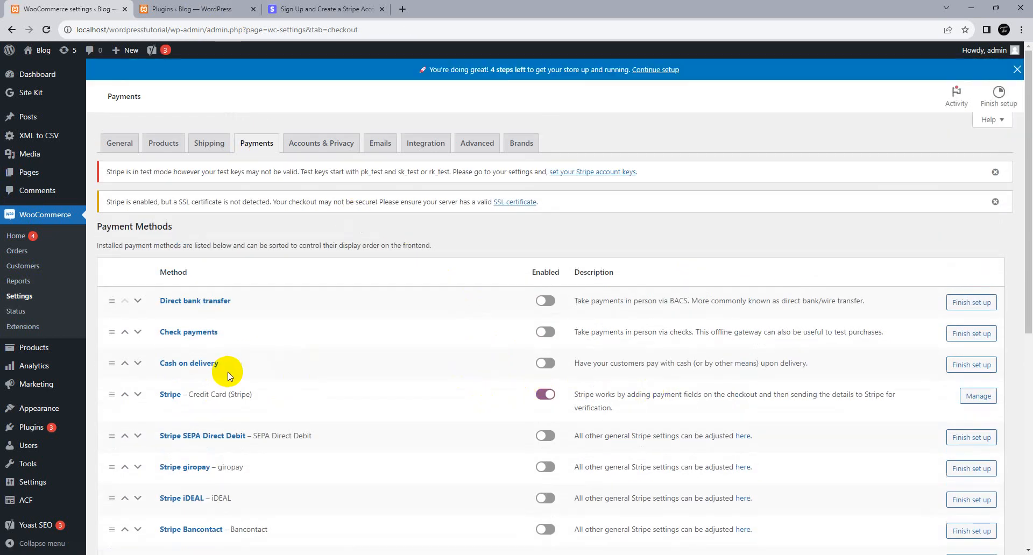
mouse_move(36, 64)
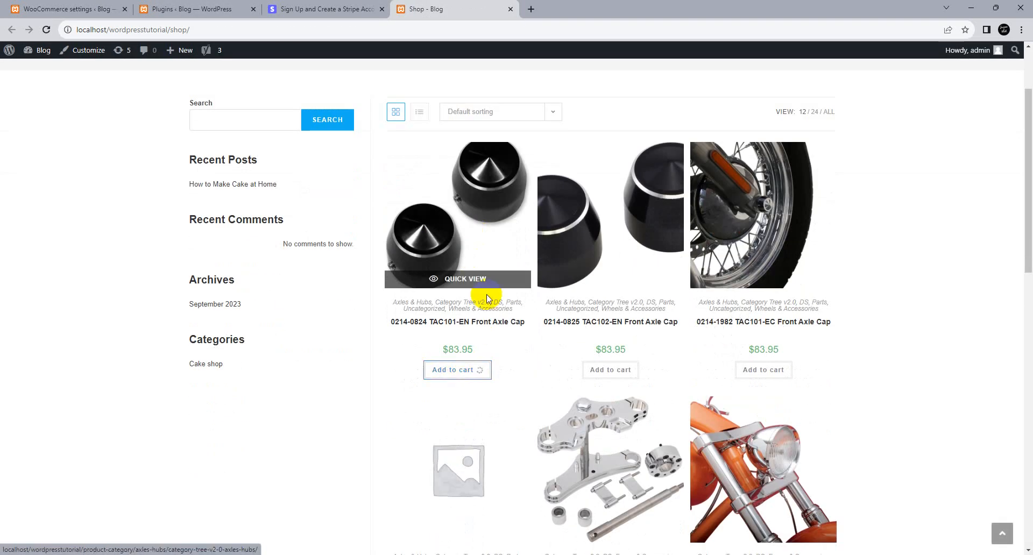
- Check out a front axle cap, see no payment methods offered, and return to payment settings
left_click(458, 370)
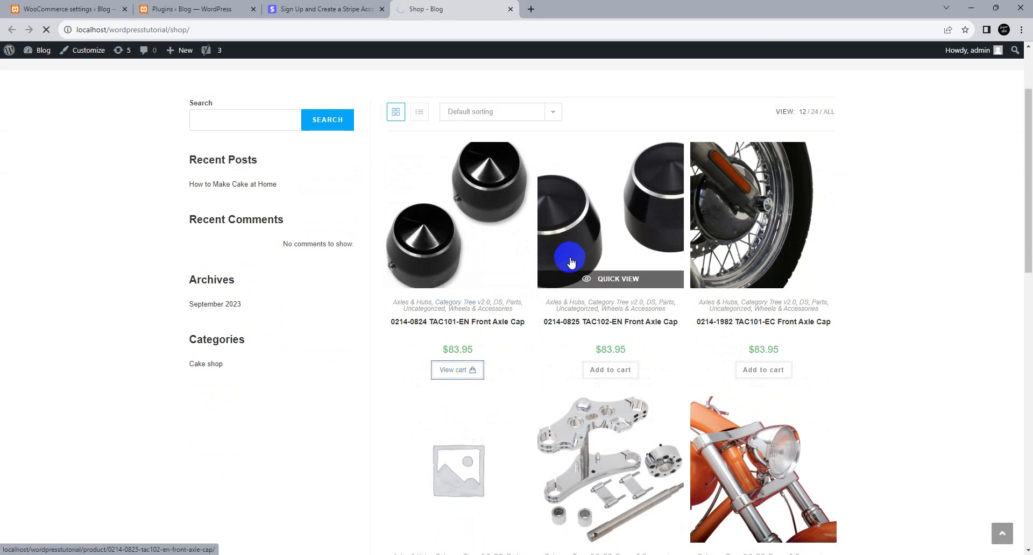
left_click(457, 370)
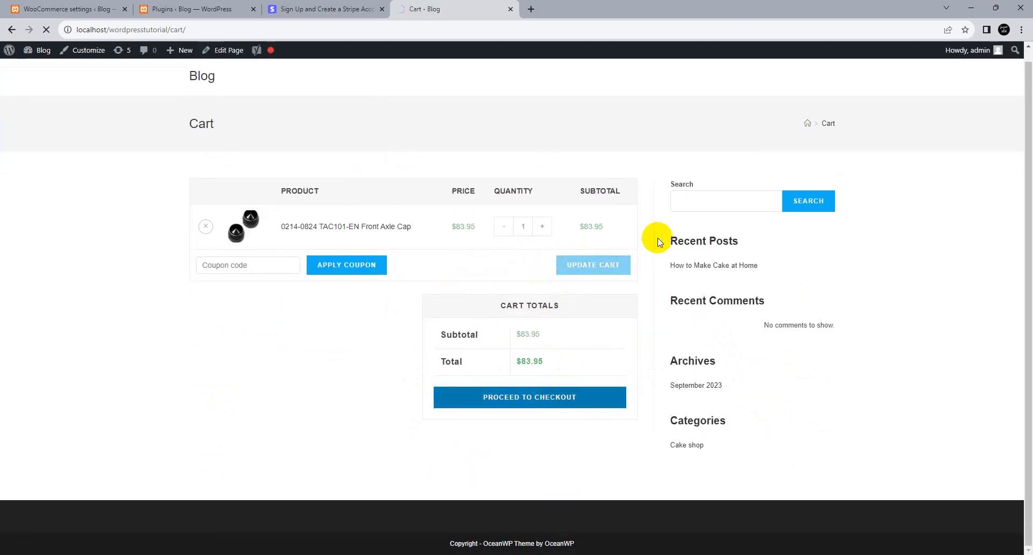
left_click(529, 398)
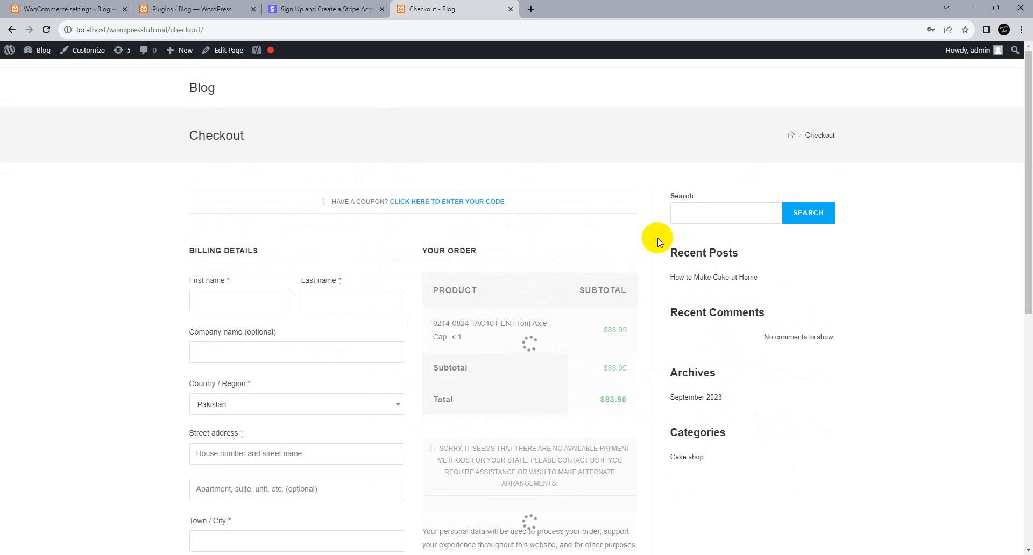
scroll("down", 3)
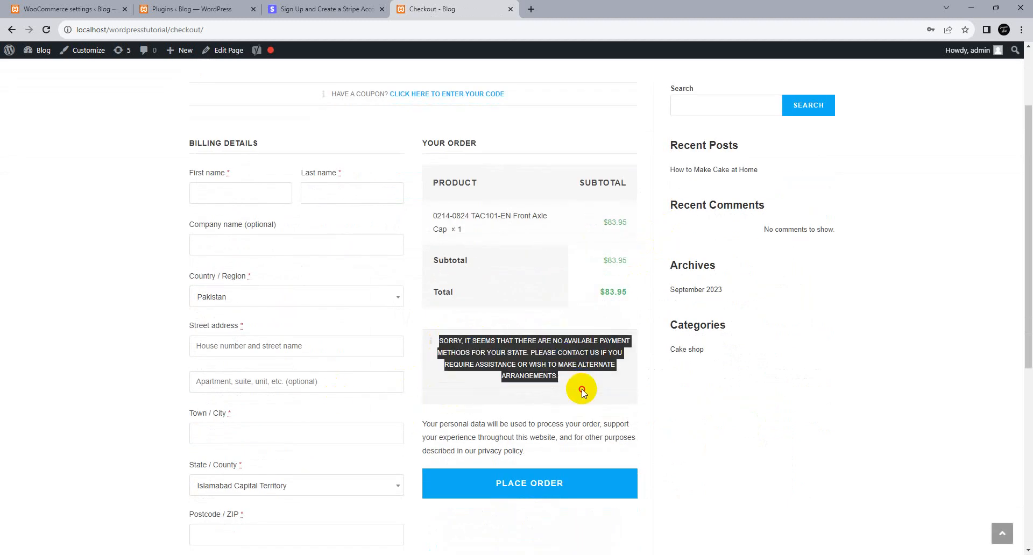
mouse_move(483, 415)
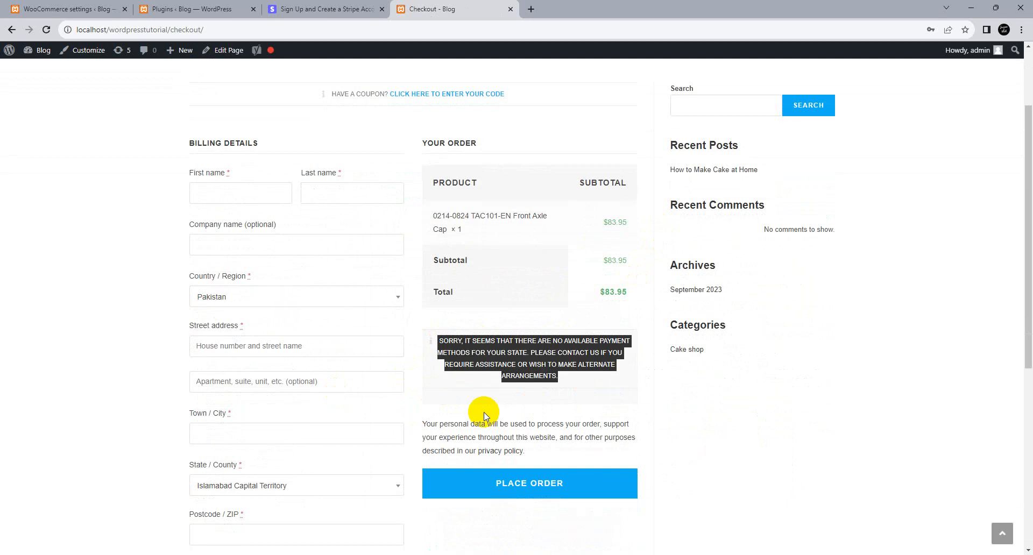
mouse_move(408, 385)
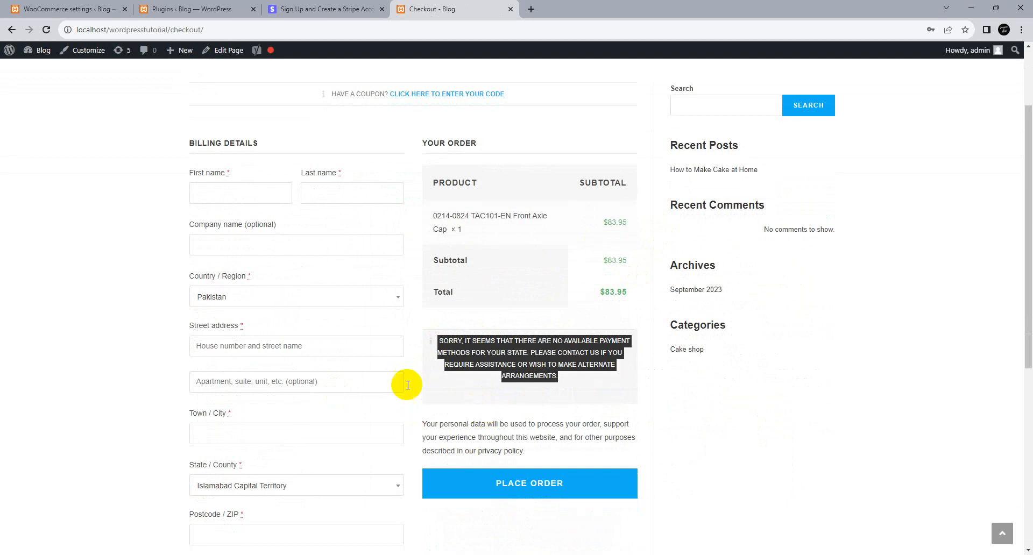
mouse_move(356, 5)
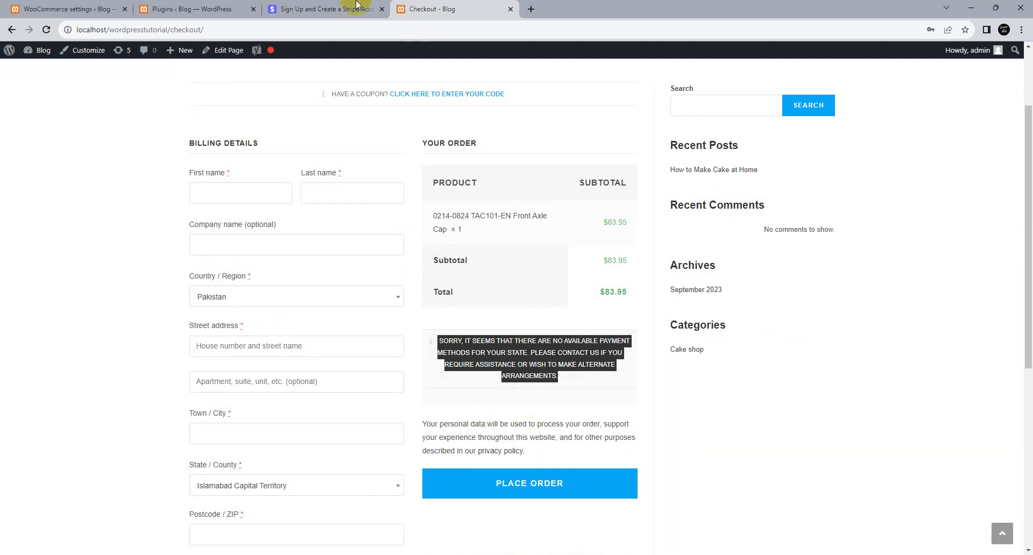
left_click(62, 9)
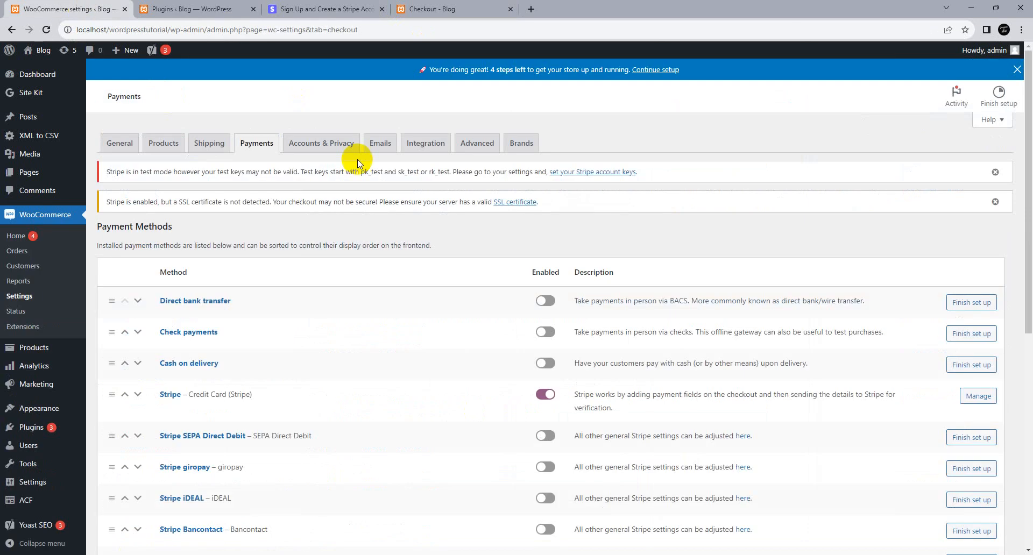
- Enable Stripe SEPA Direct Debit in the Payments list and open its settings page
scroll("down", 3)
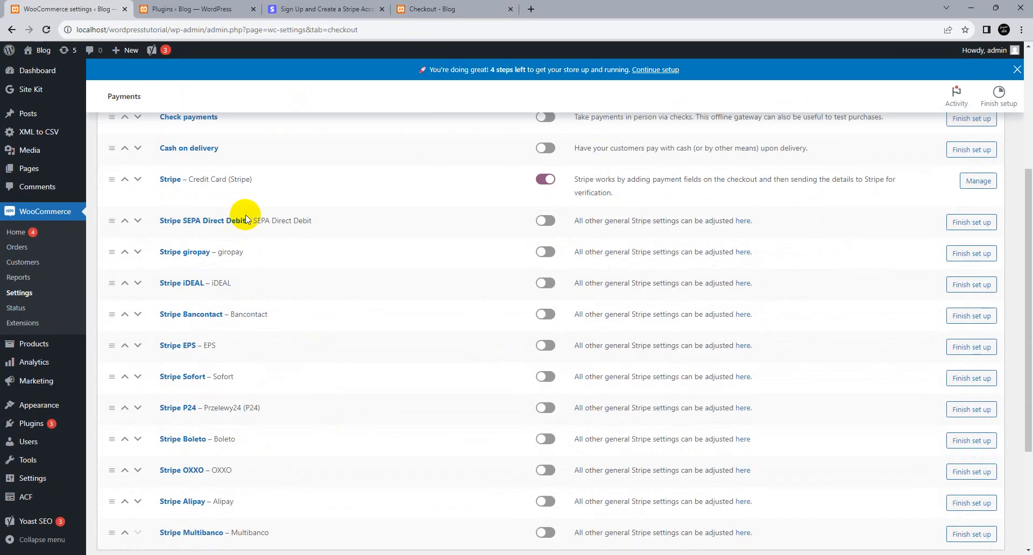
mouse_move(531, 227)
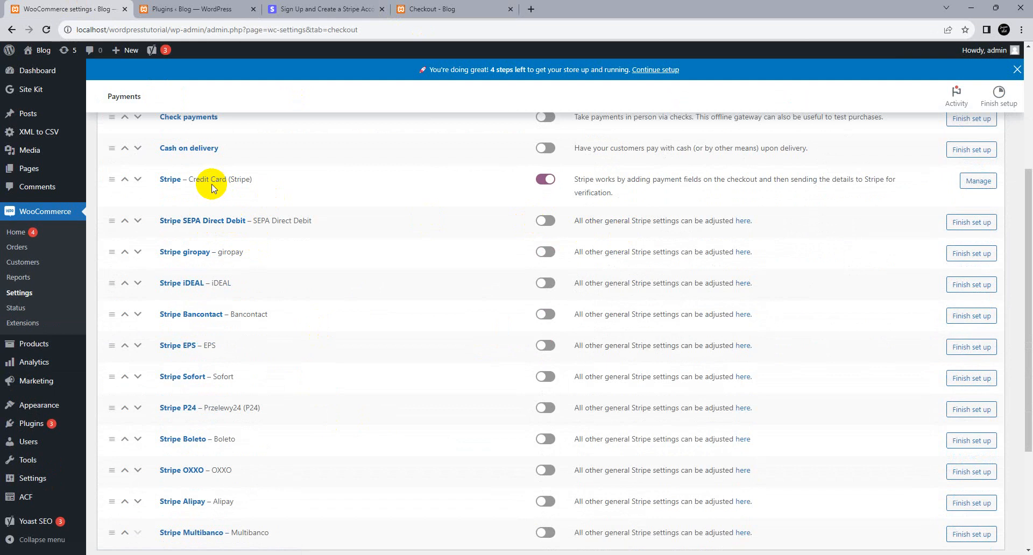
double_click(205, 180)
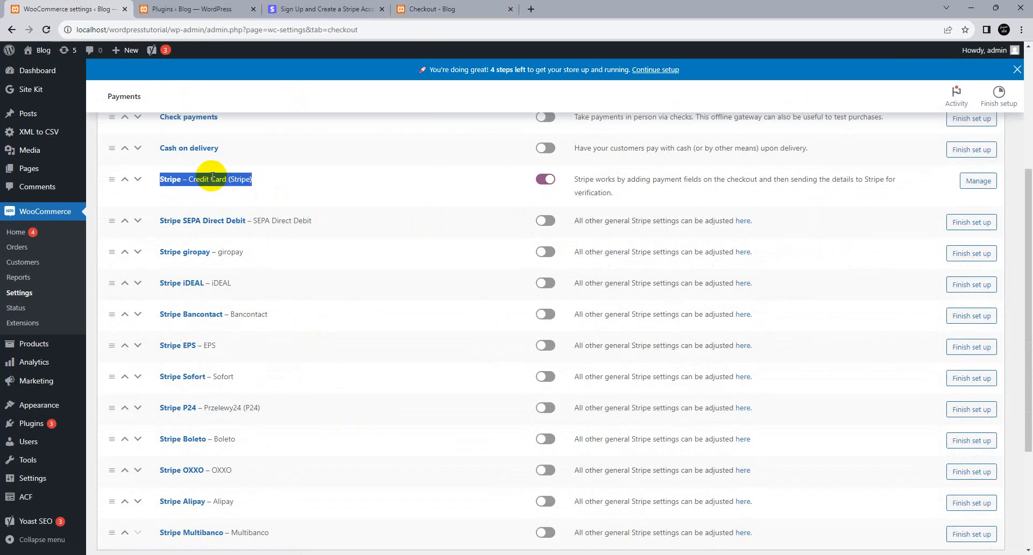
scroll("down", 3)
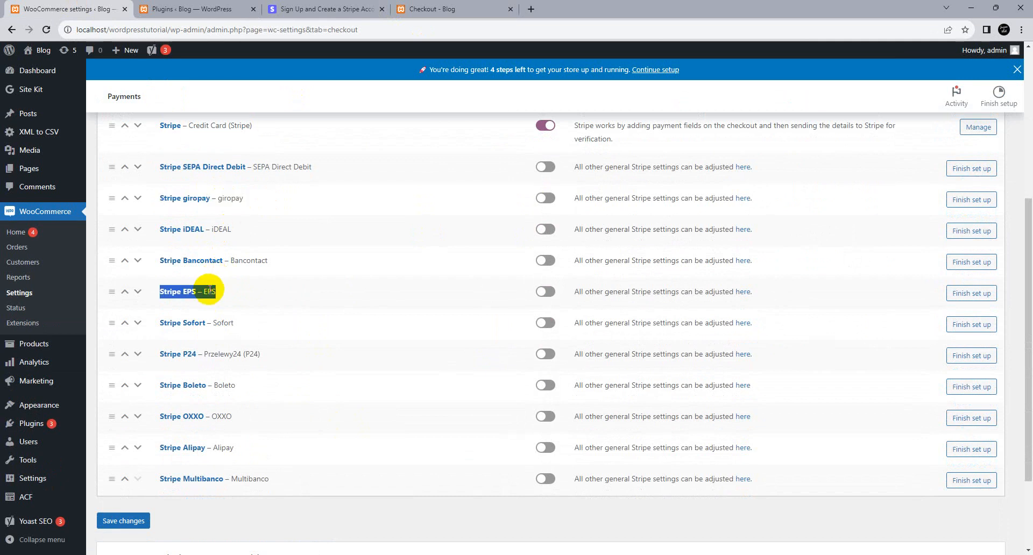
mouse_move(297, 419)
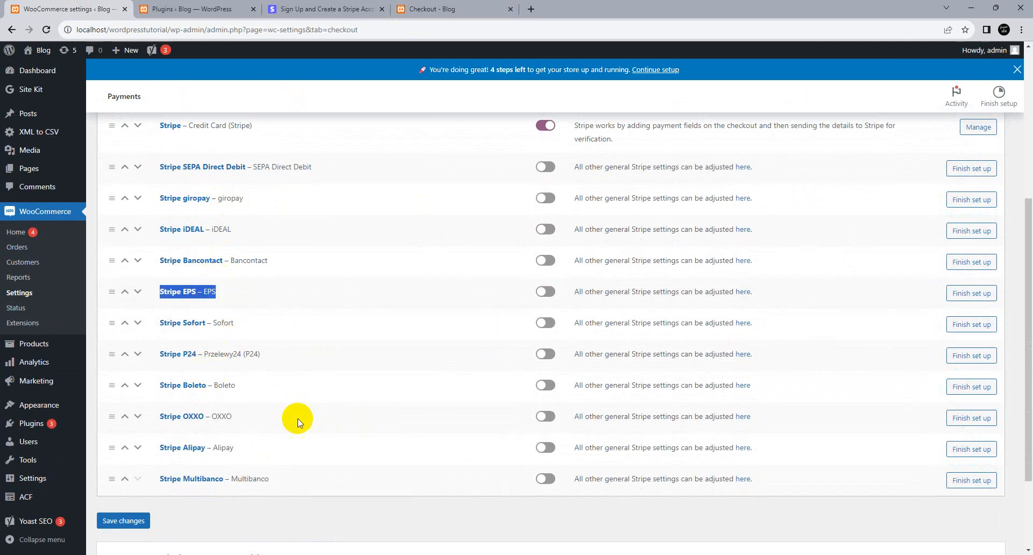
scroll("up", 3)
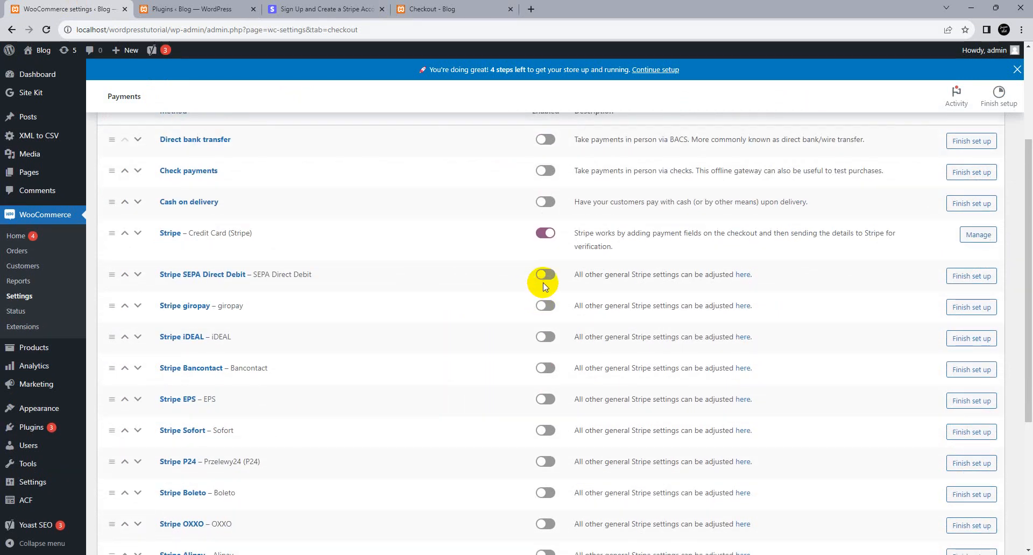
left_click(545, 274)
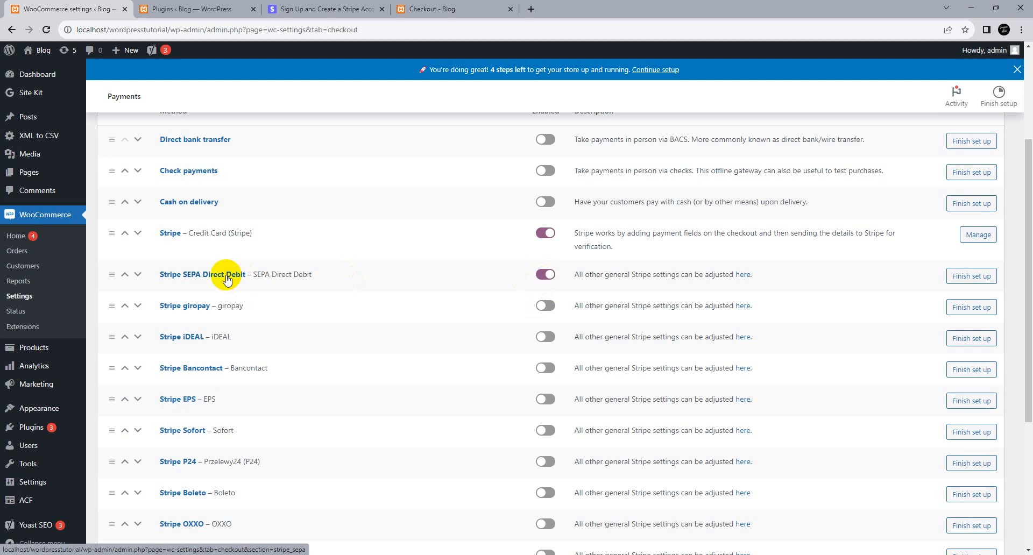
left_click(203, 274)
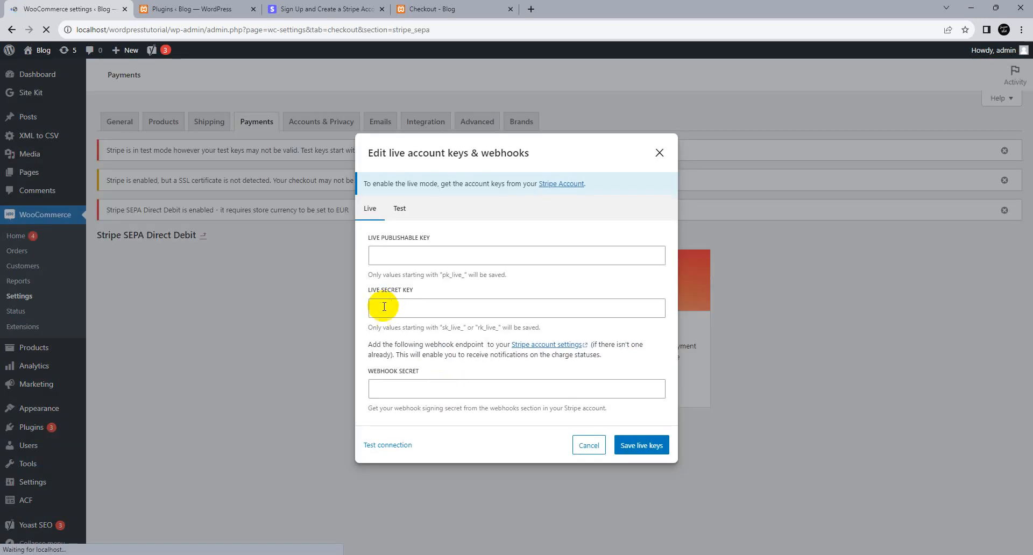
- Compare the Test and Live account key forms for SEPA, then cancel without saving
left_click(399, 208)
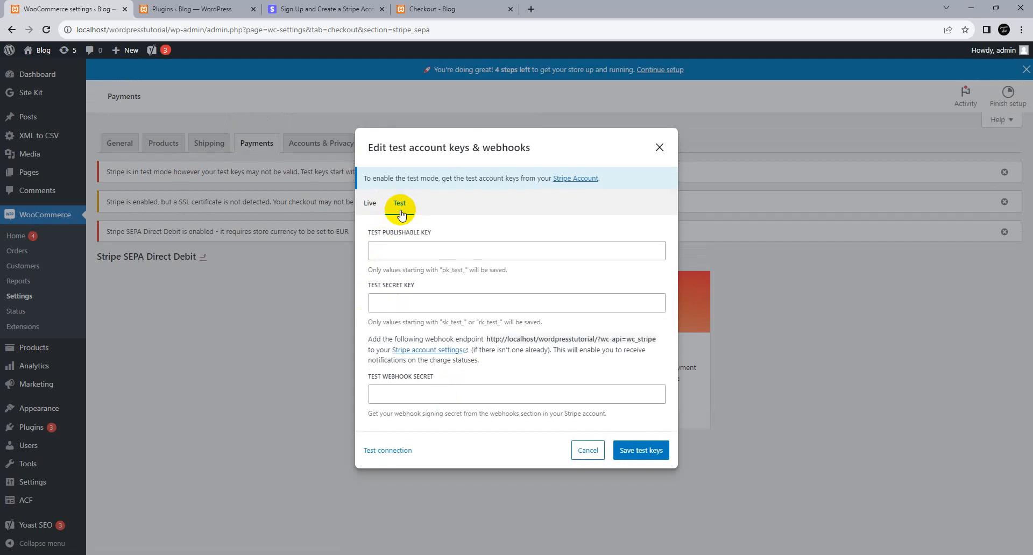
left_click(369, 203)
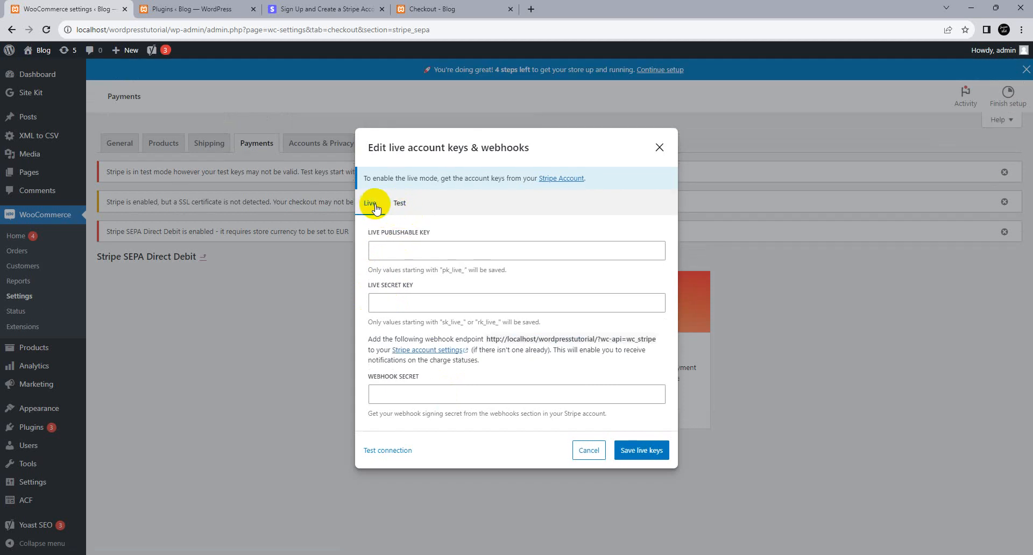
left_click(399, 203)
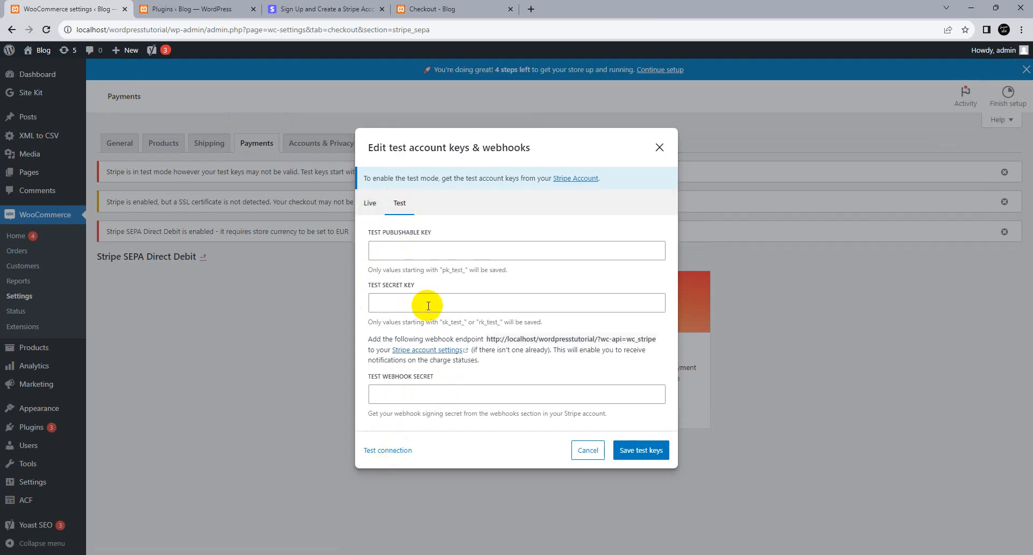
mouse_move(417, 284)
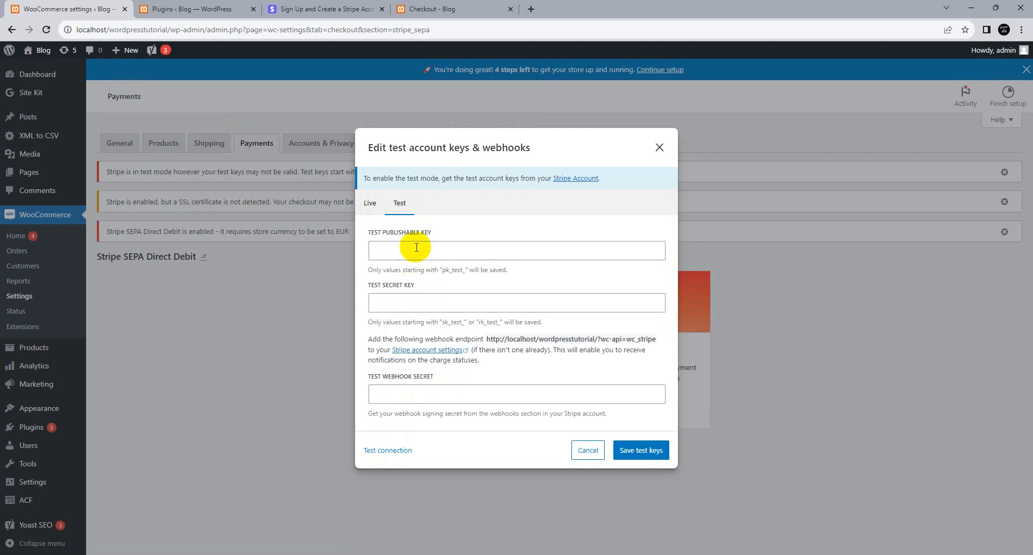
left_click(371, 203)
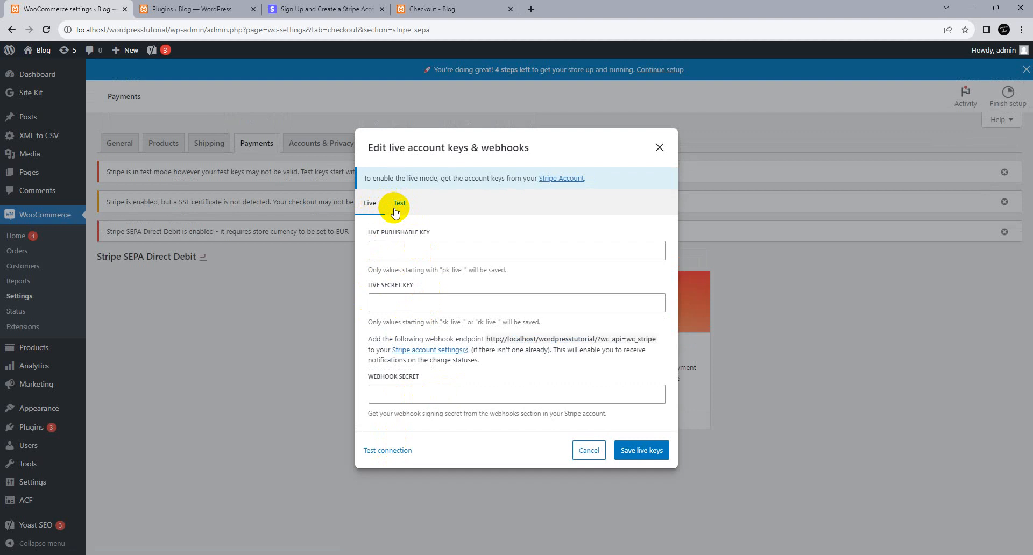
mouse_move(400, 243)
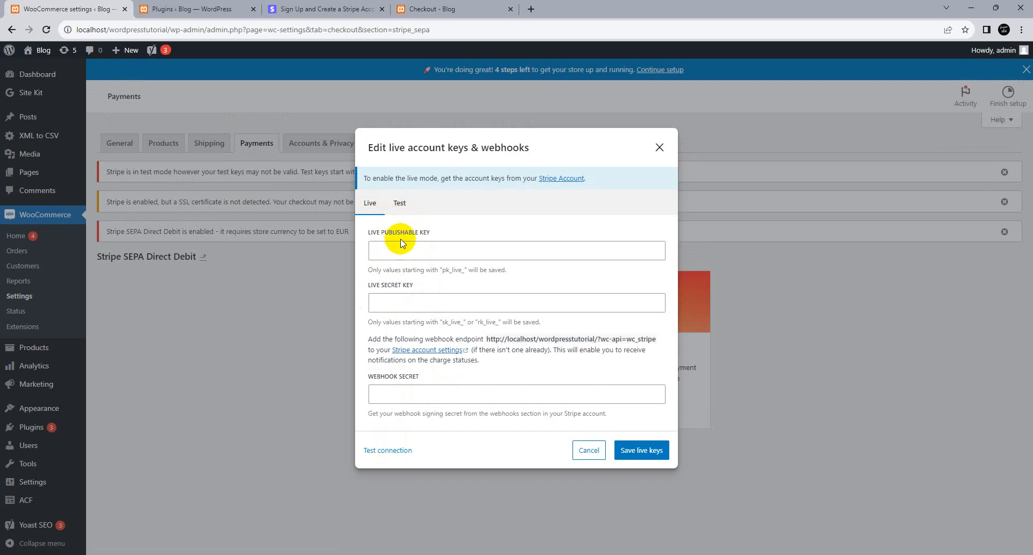
mouse_move(635, 450)
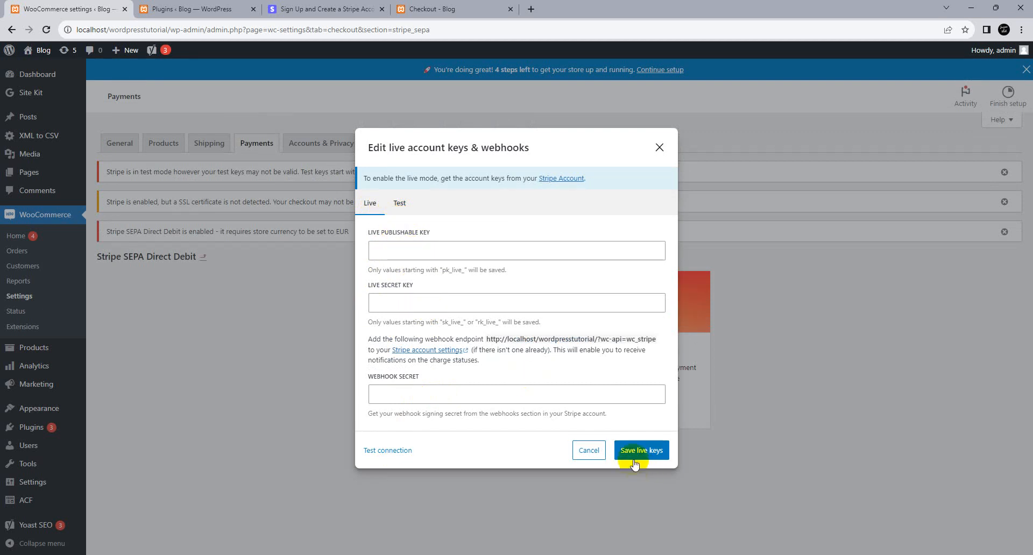
mouse_move(588, 450)
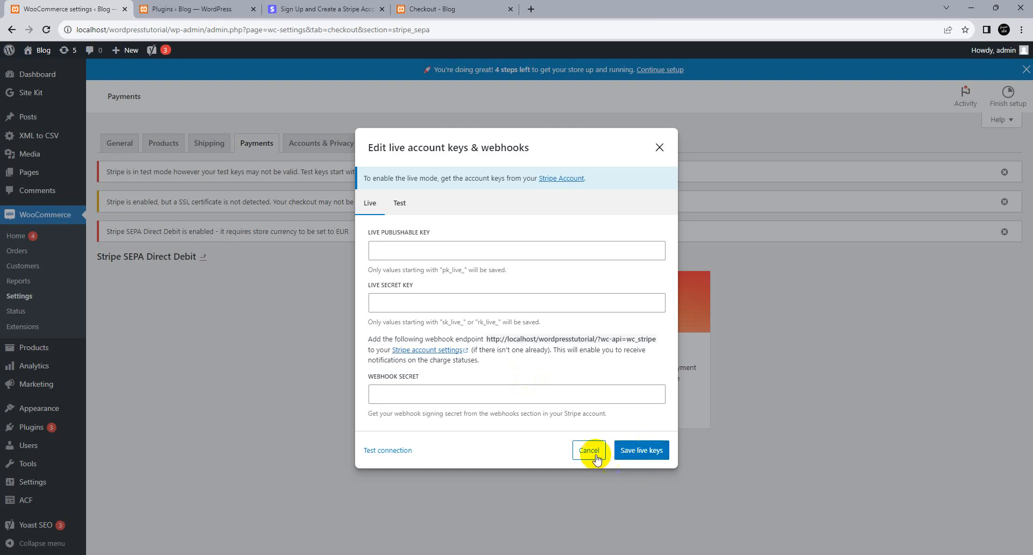
left_click(588, 450)
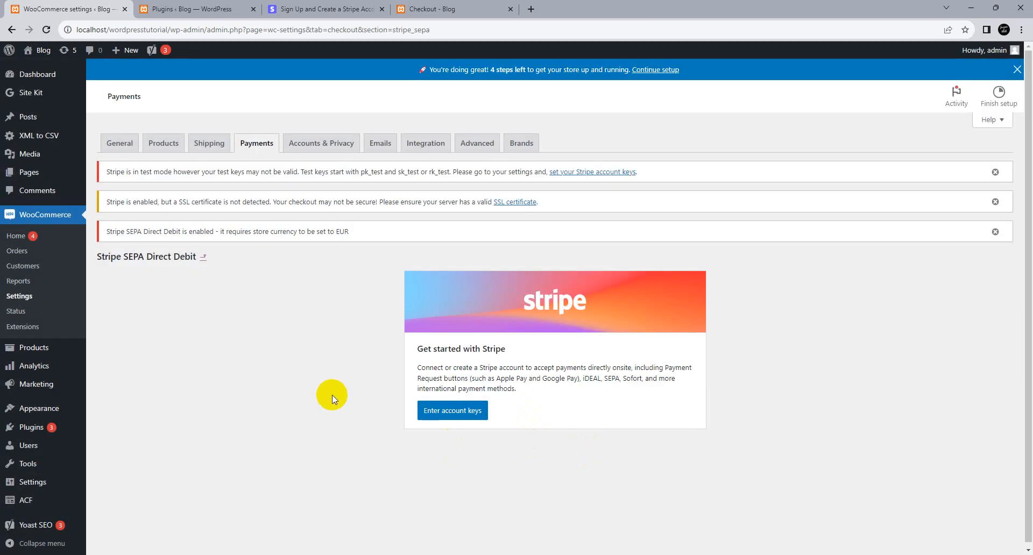